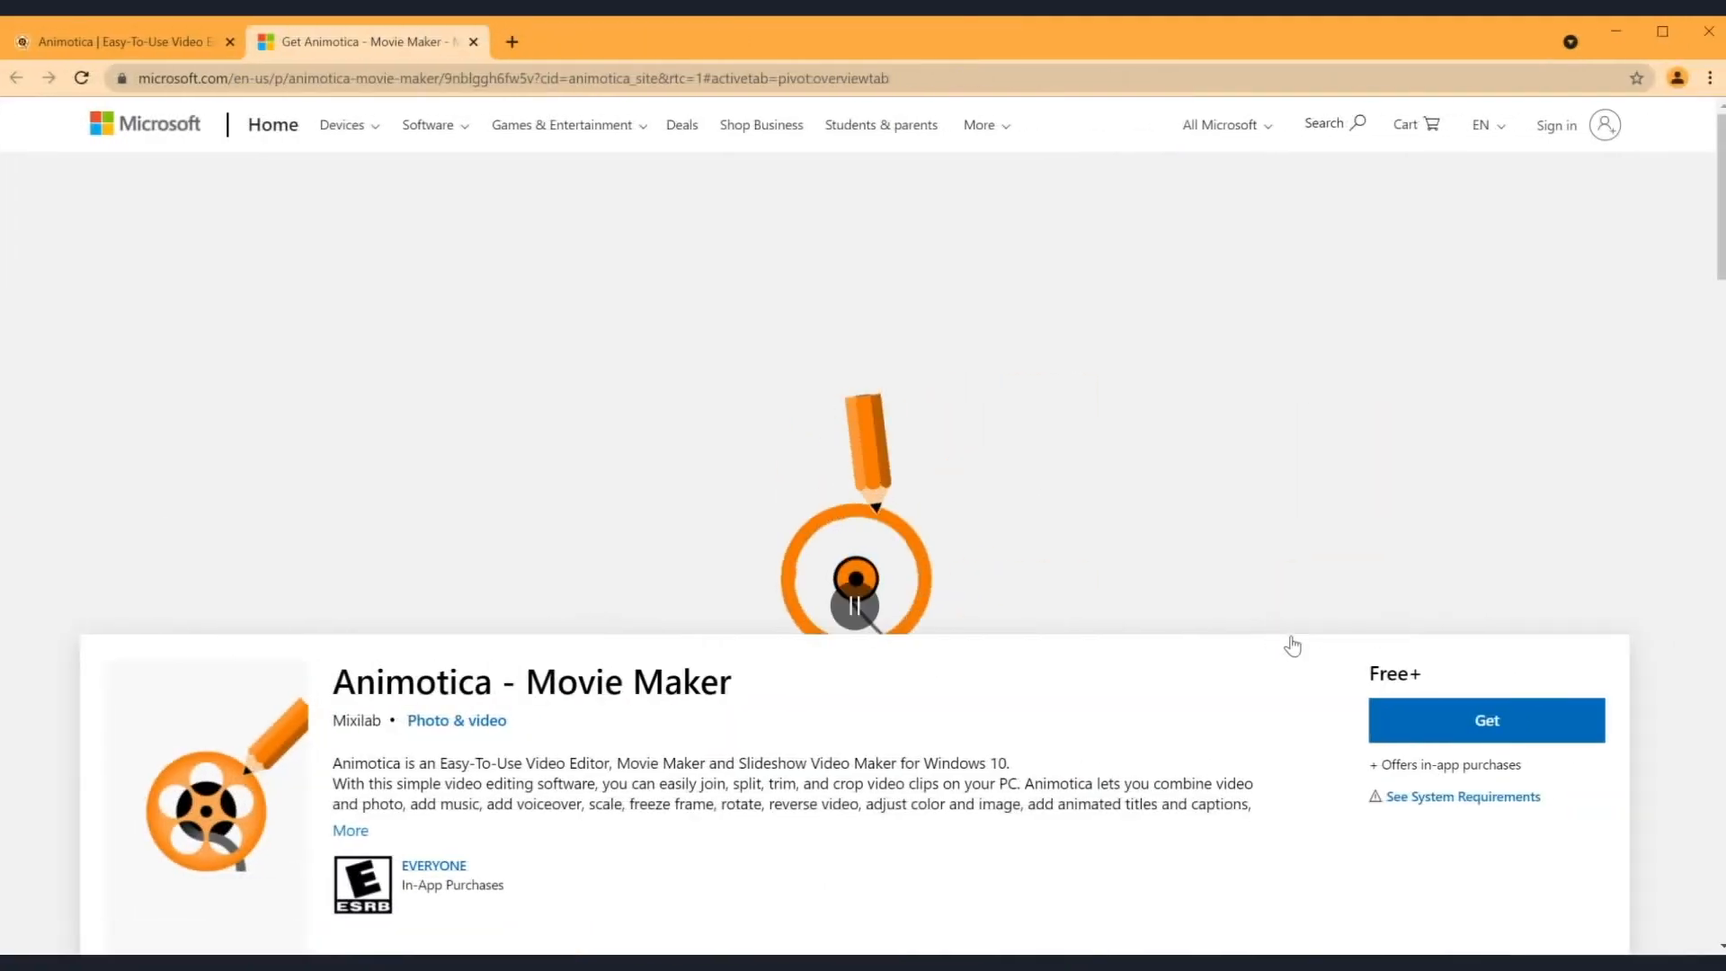
Get Animotica - Movie Maker from the web store and open its Microsoft Store page
click(1485, 720)
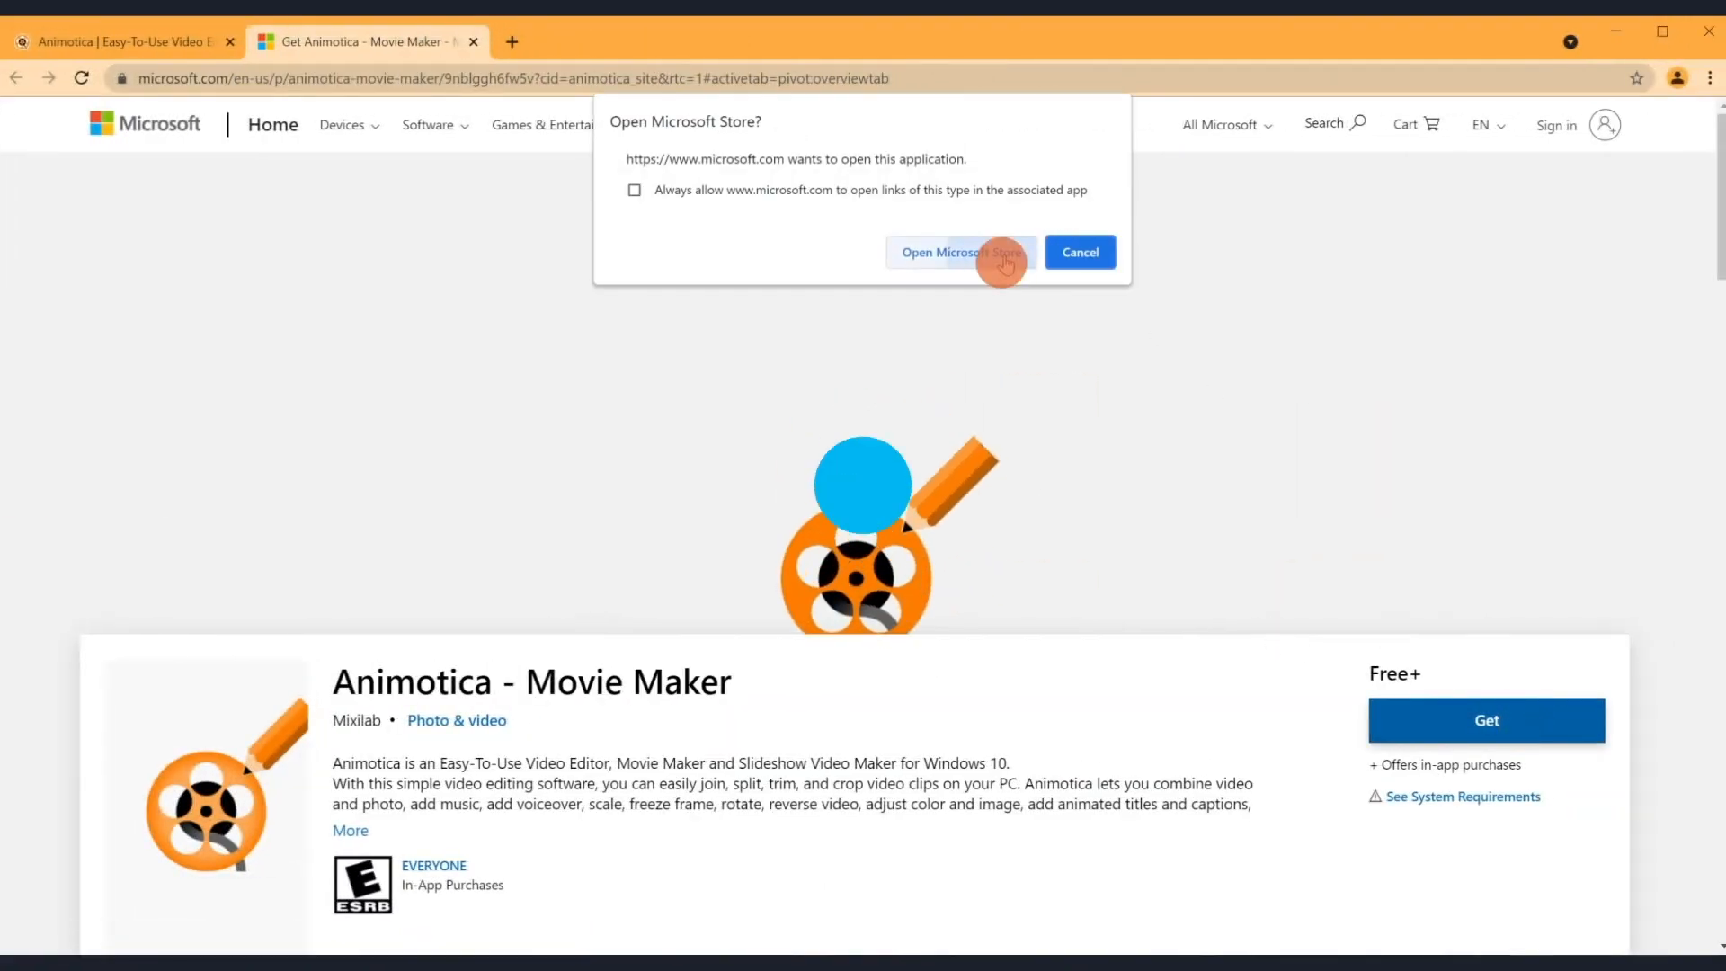
click(957, 252)
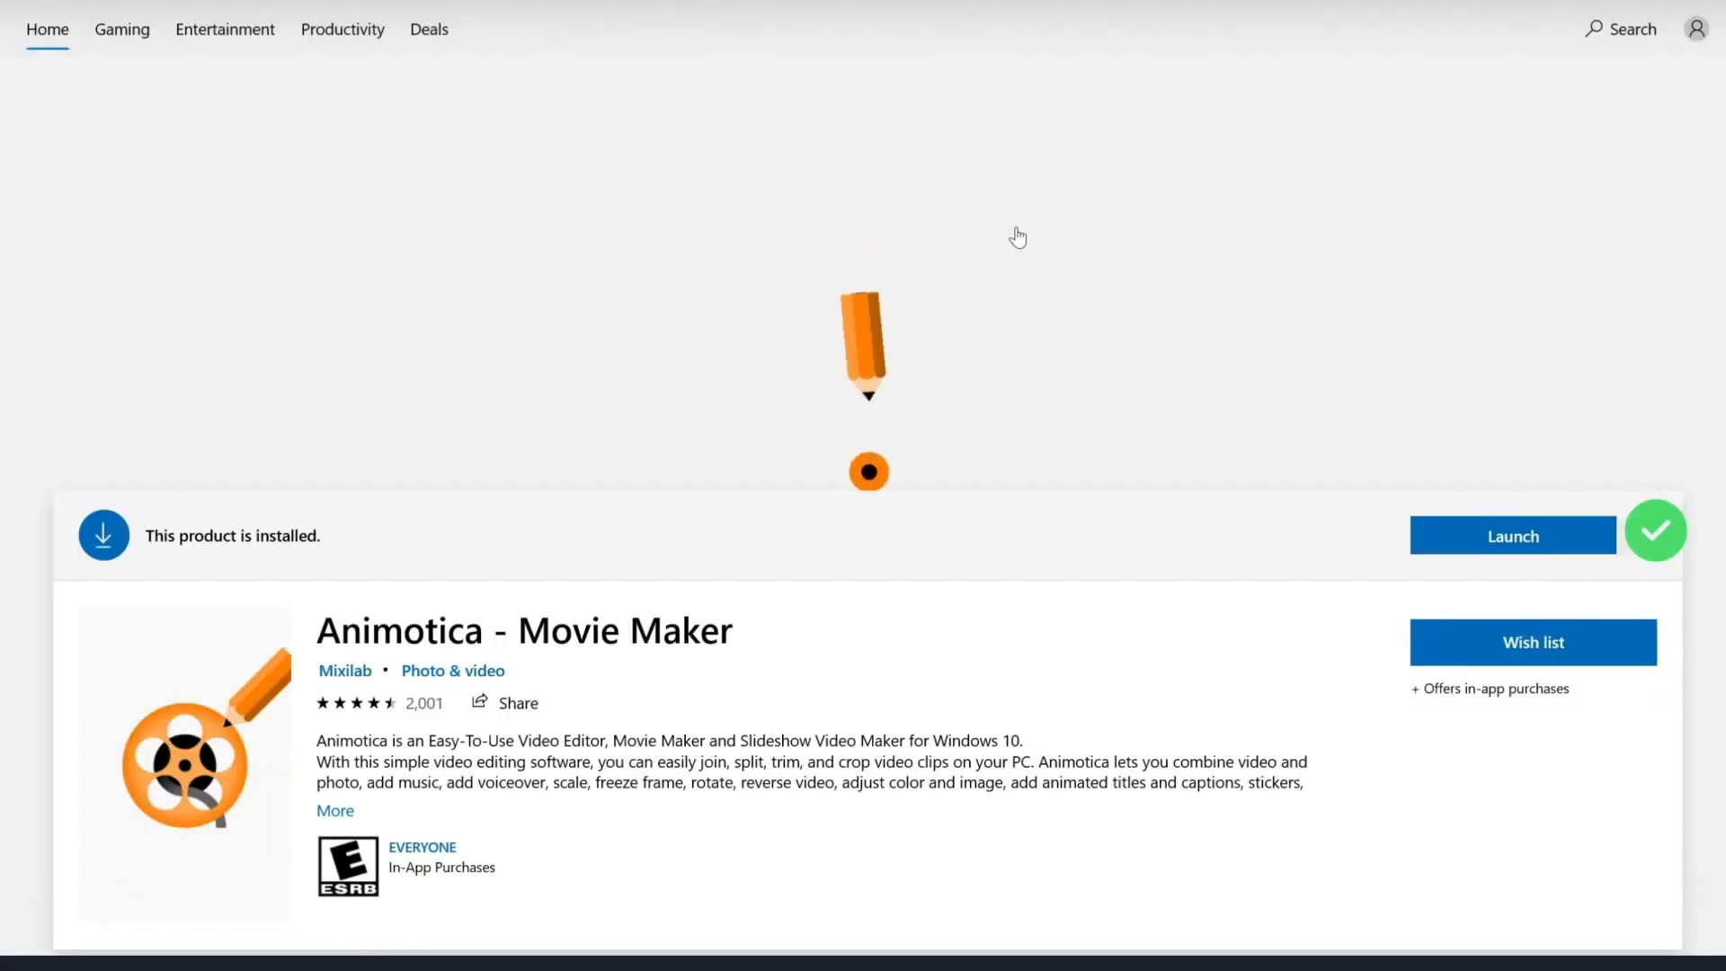
Launch Animotica and load the forest clip into the Fast or slow video tool
click(1511, 535)
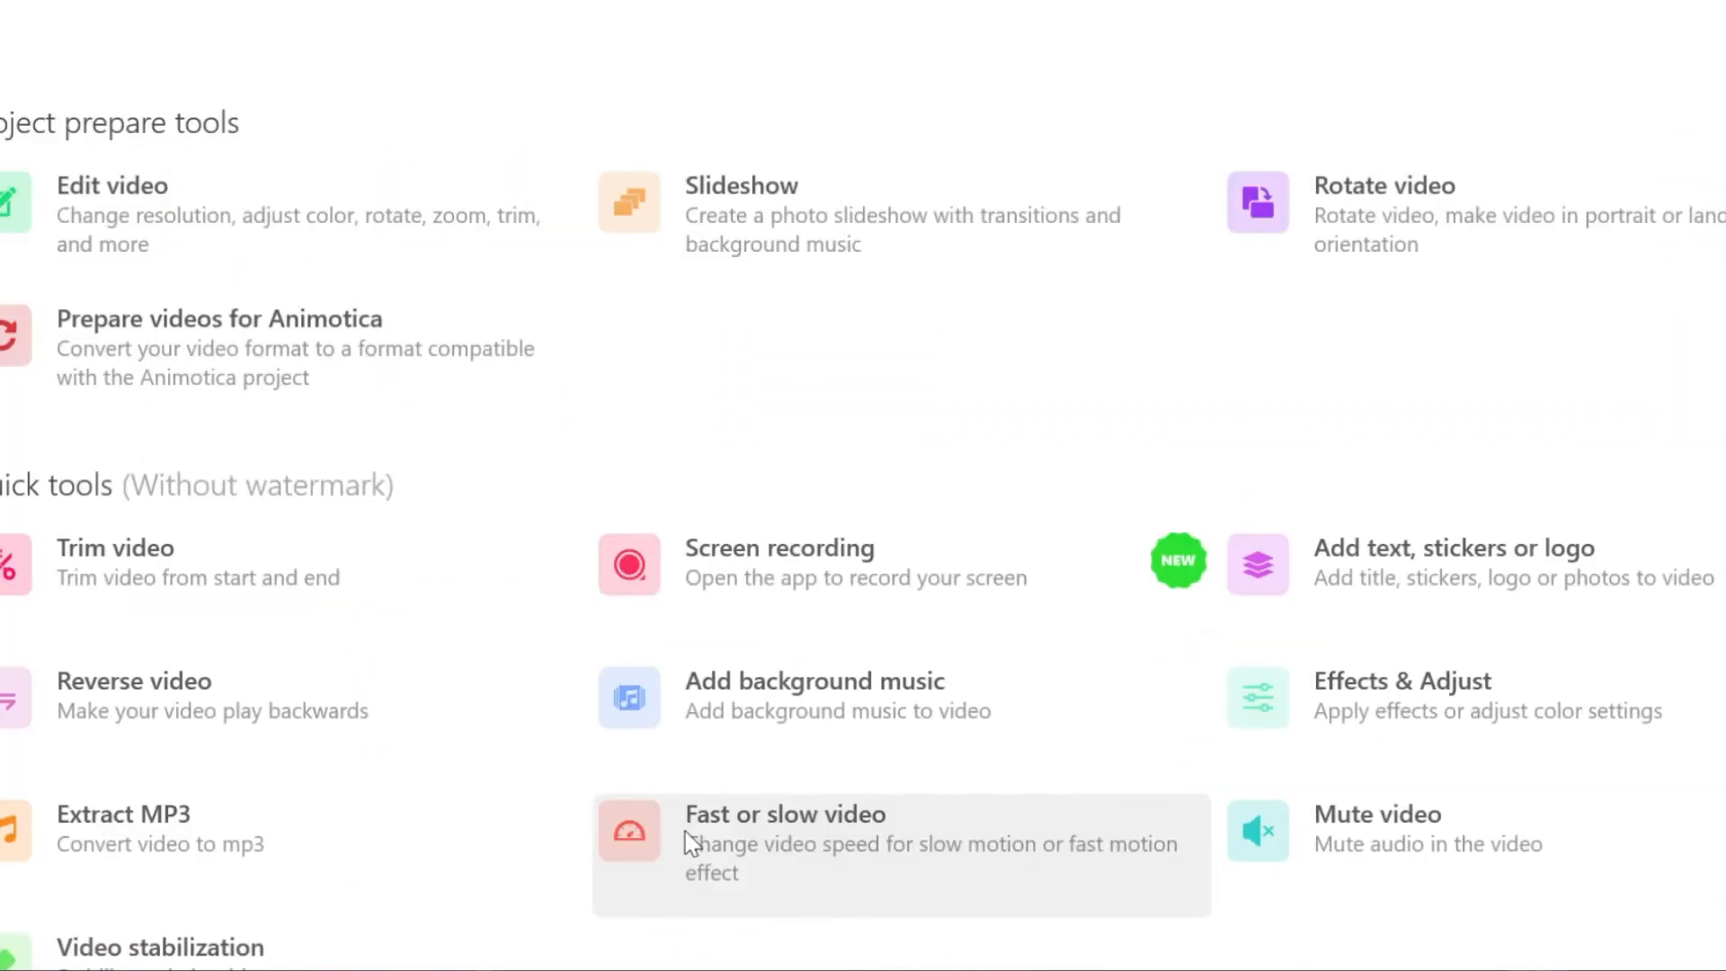
click(785, 814)
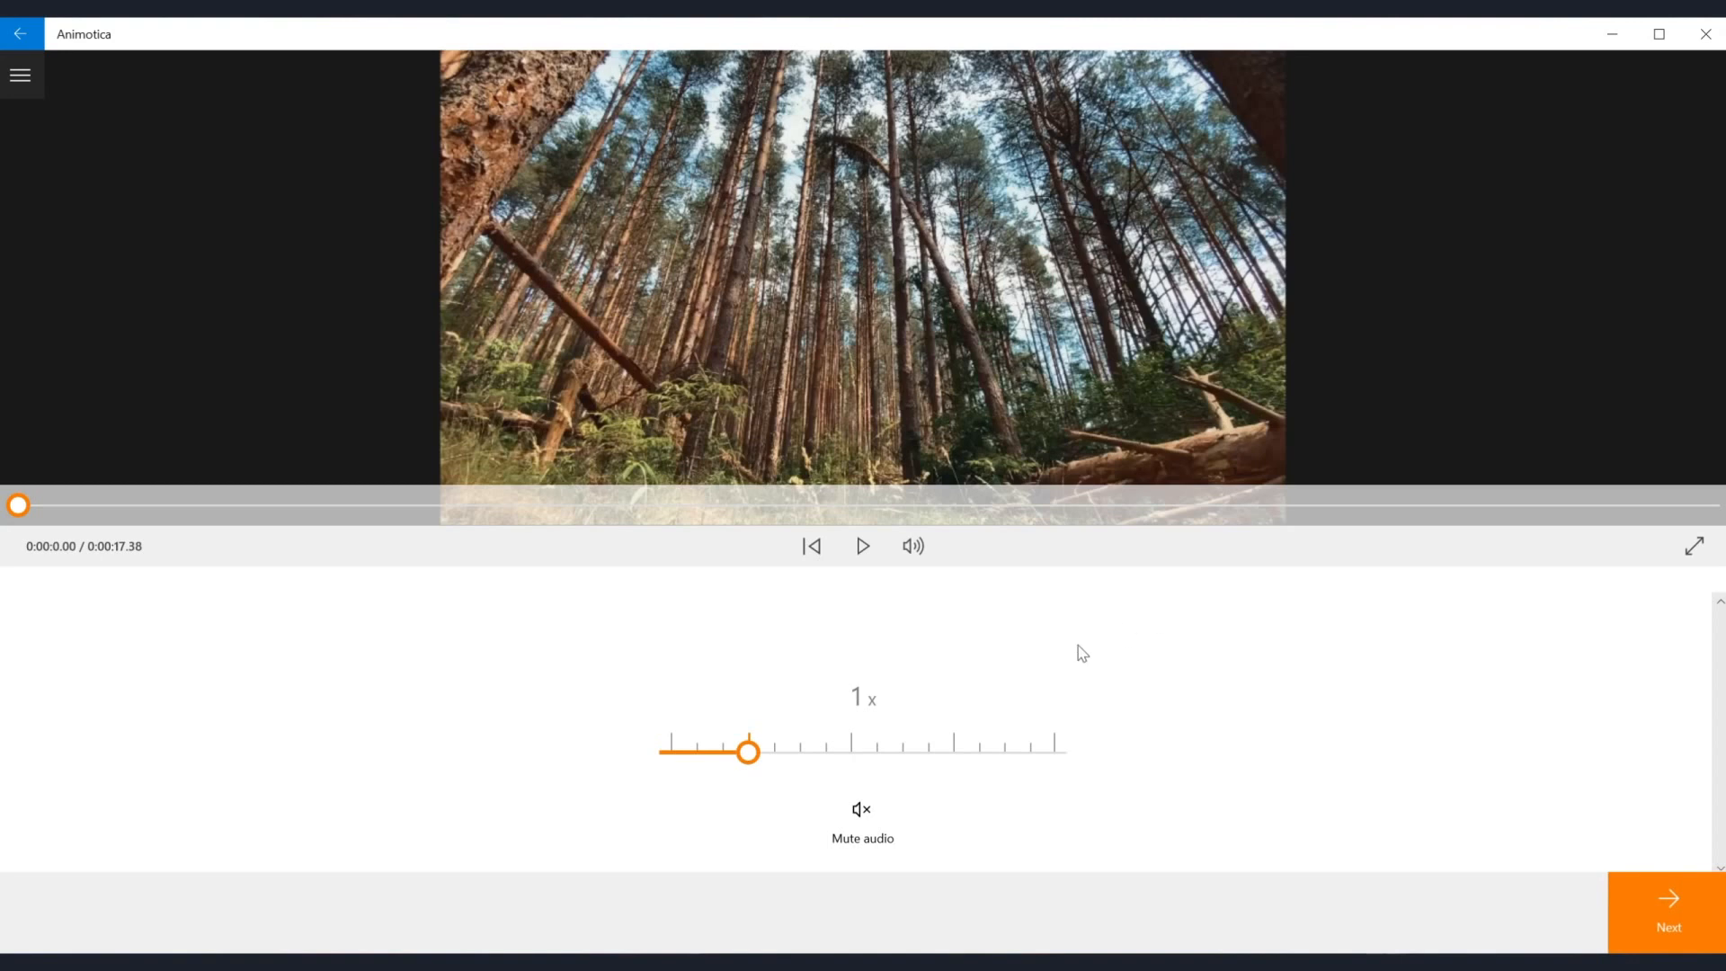
Change the forest clip from 1x to 2x, preview the faster playback, and proceed to export
click(862, 544)
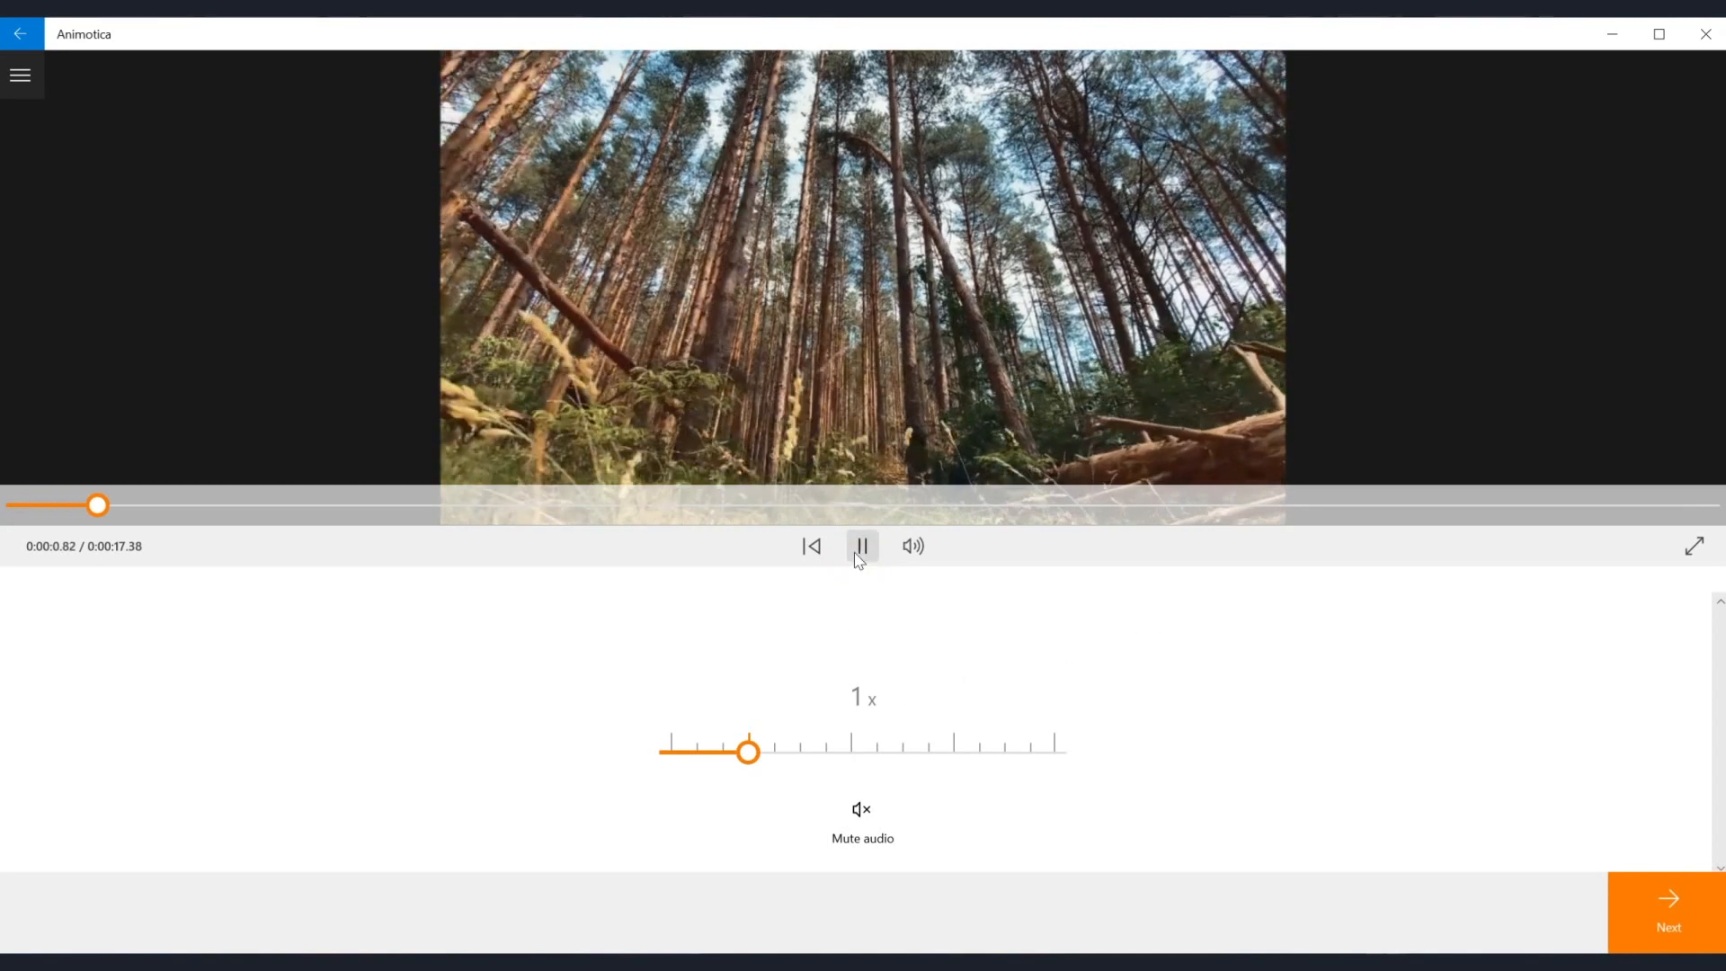
click(862, 545)
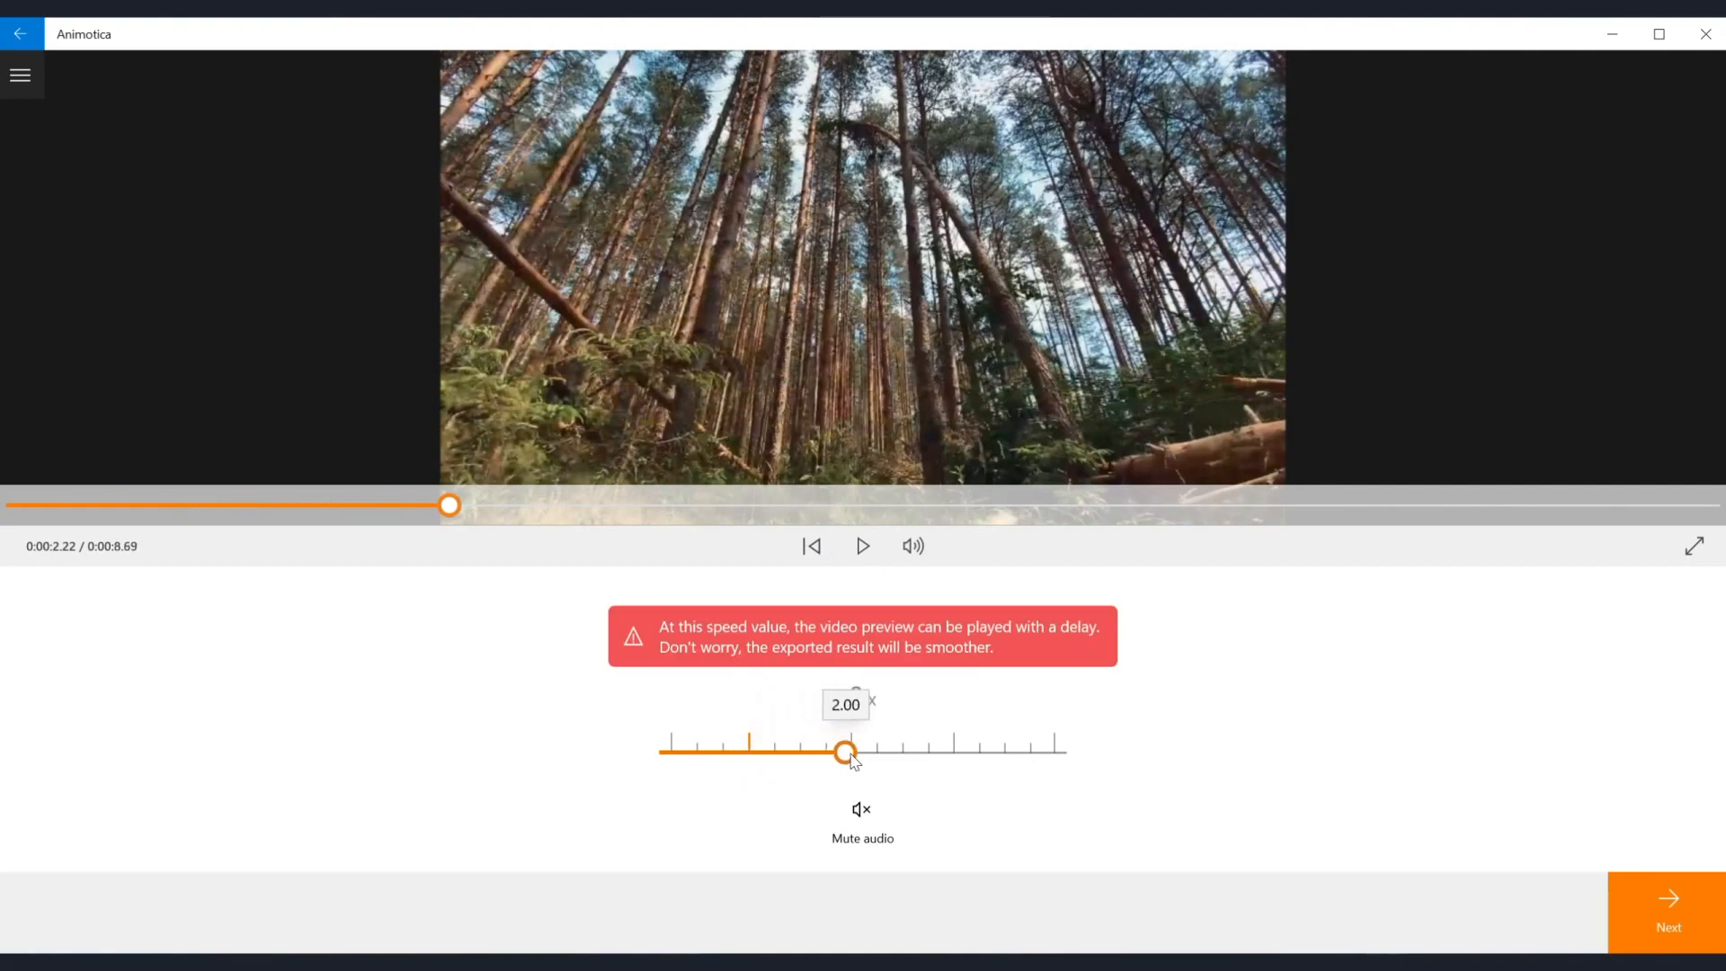
click(862, 545)
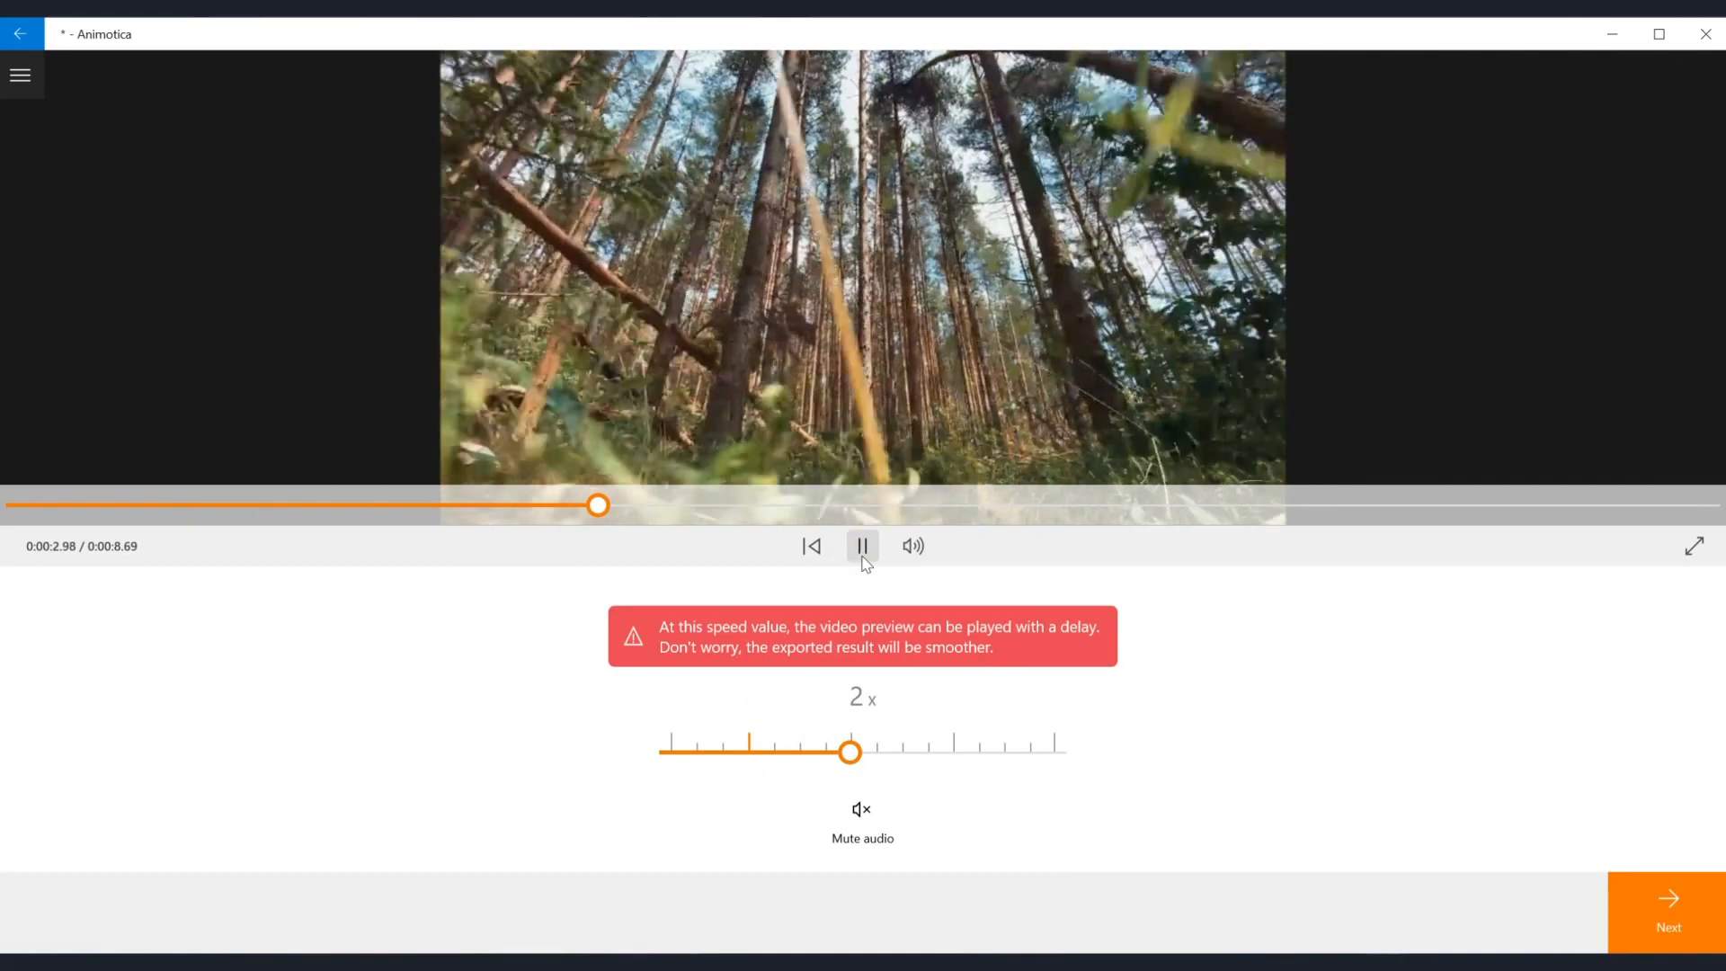
click(862, 546)
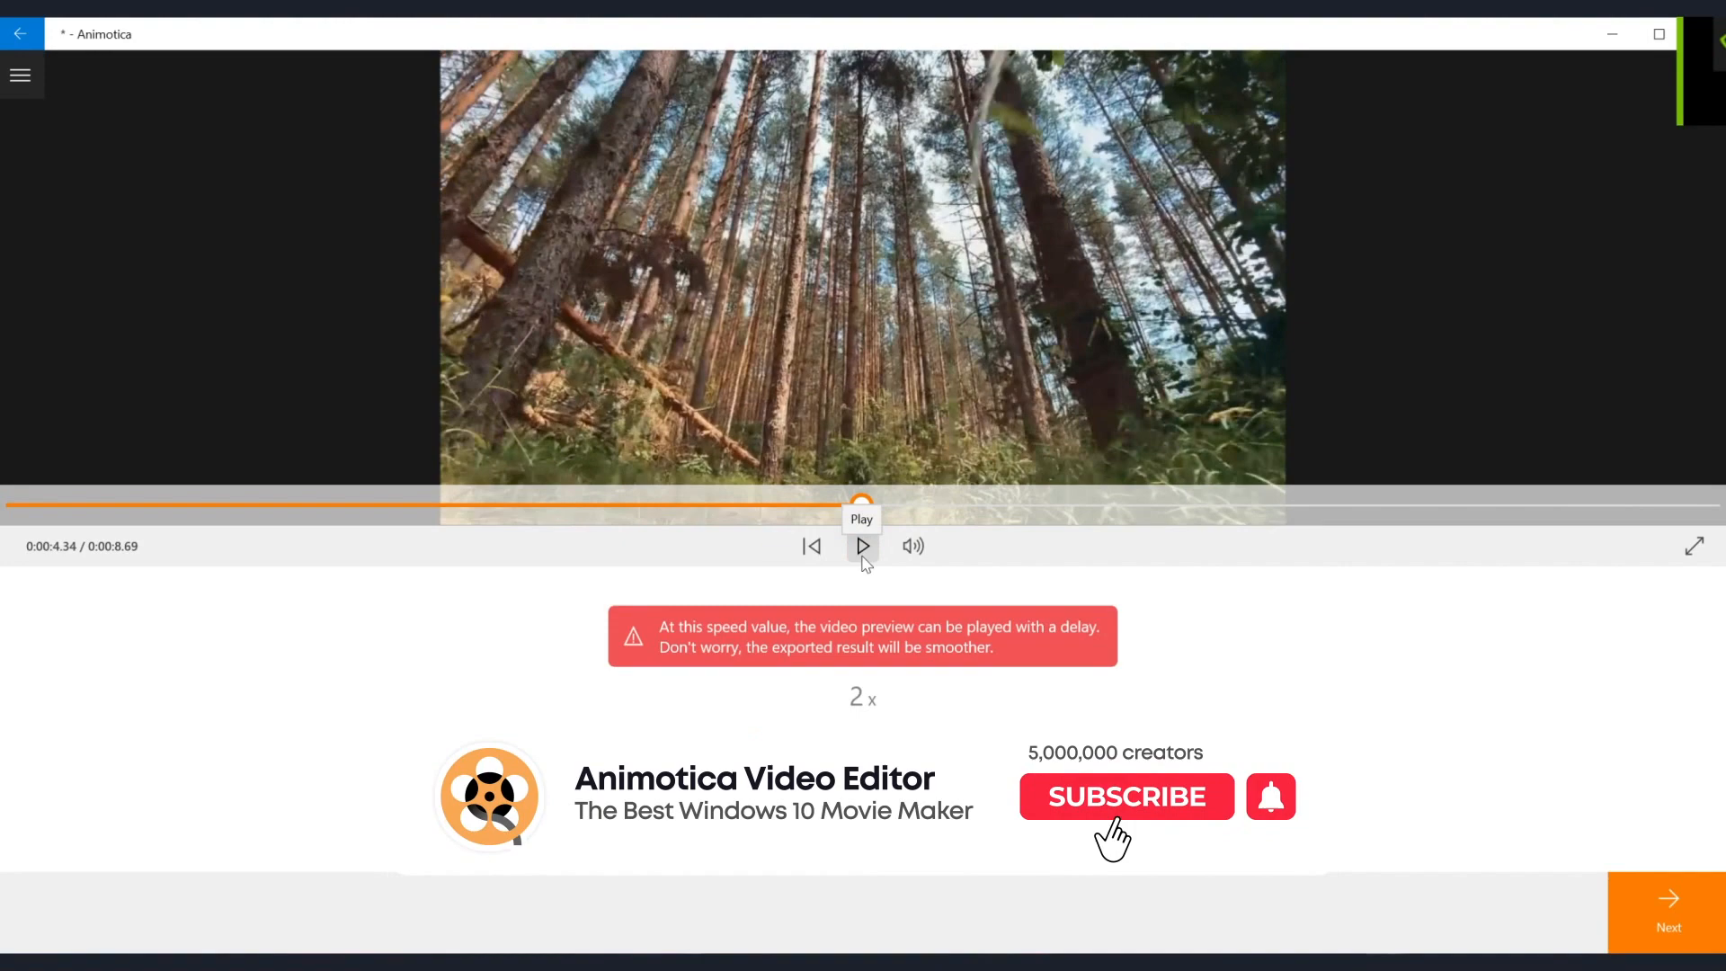
click(1125, 796)
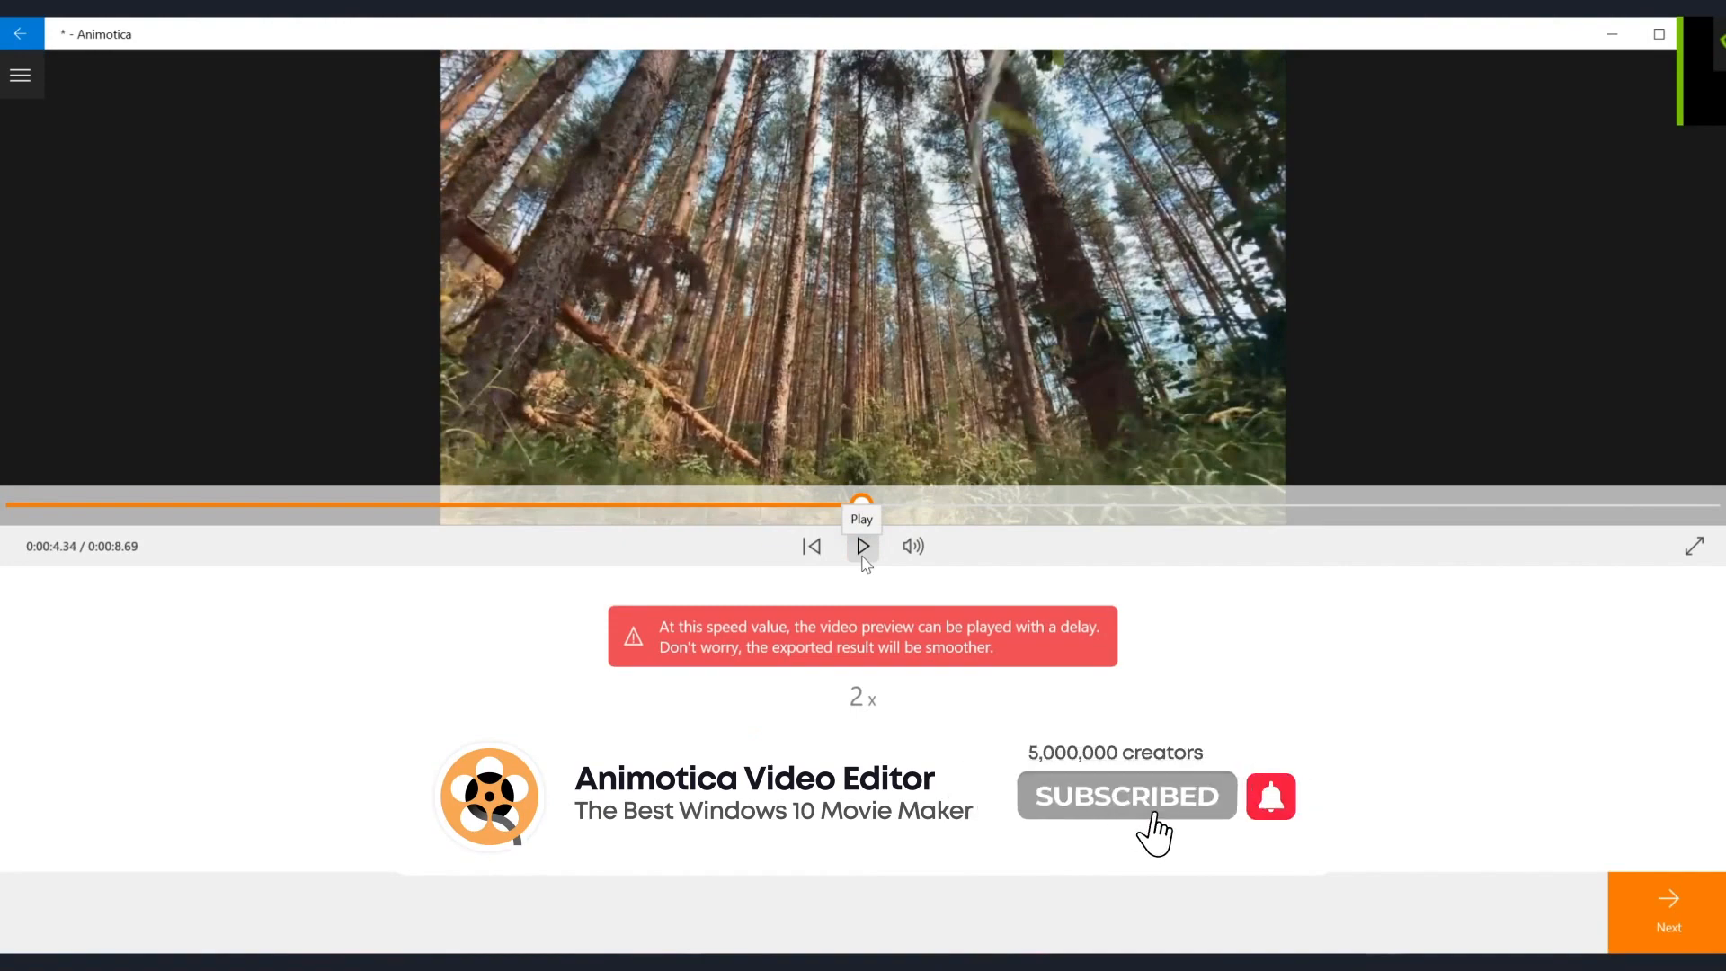
click(1269, 796)
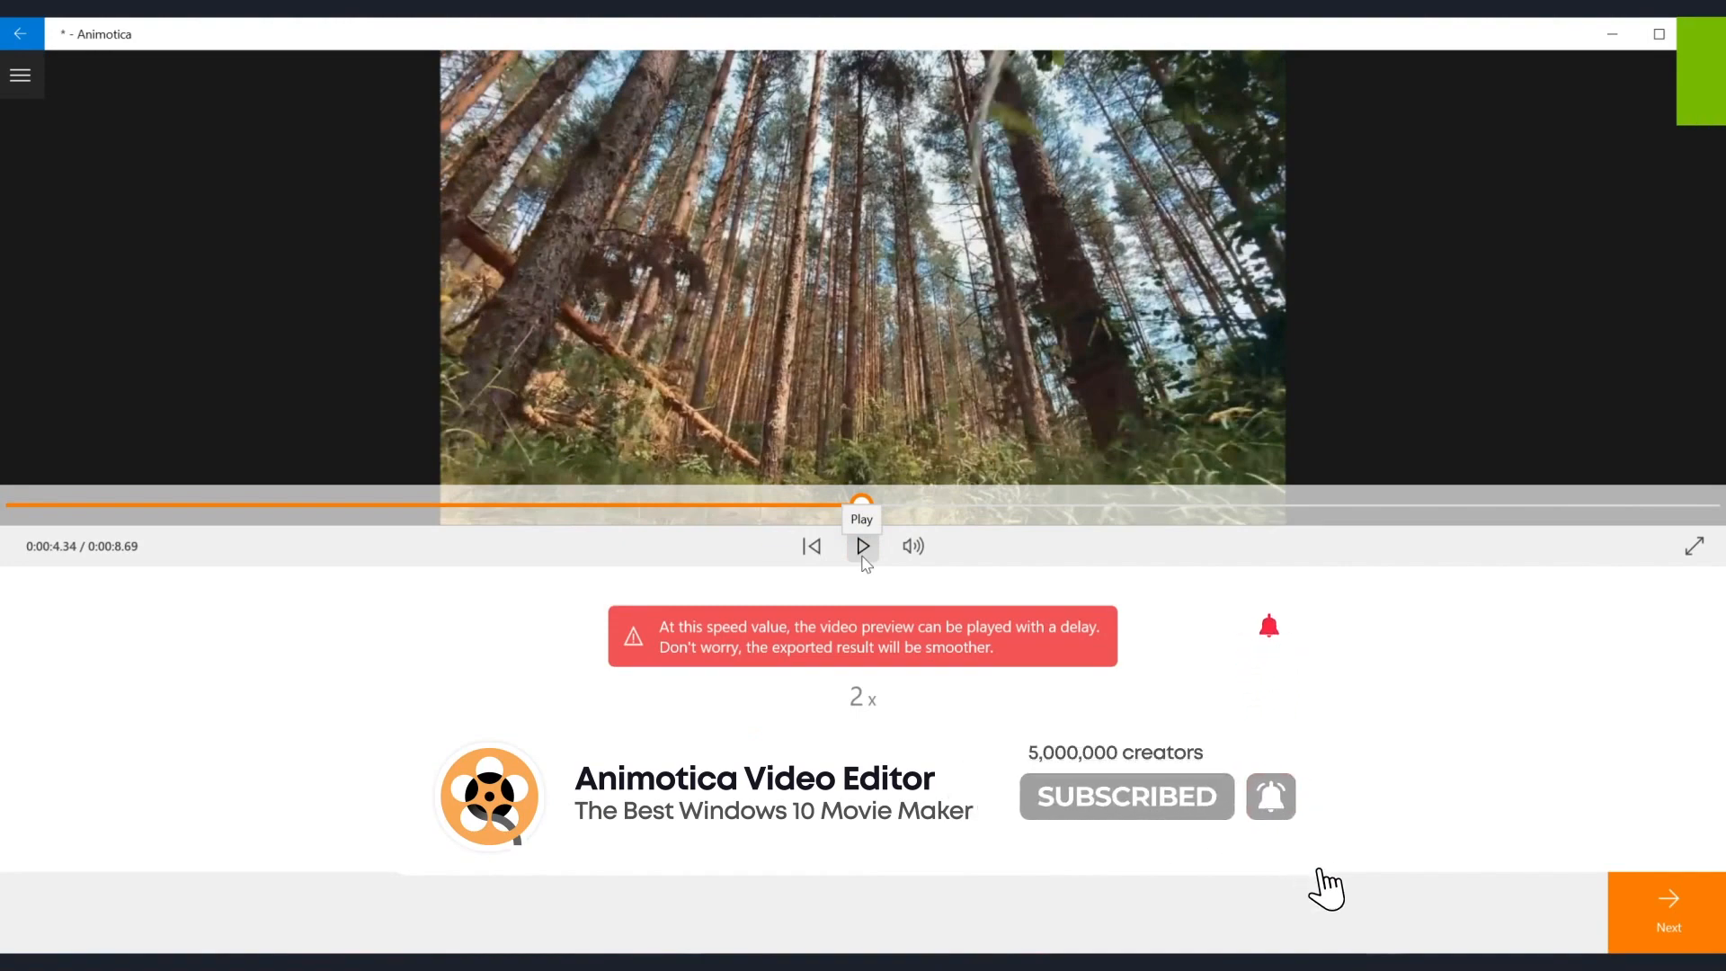
click(862, 546)
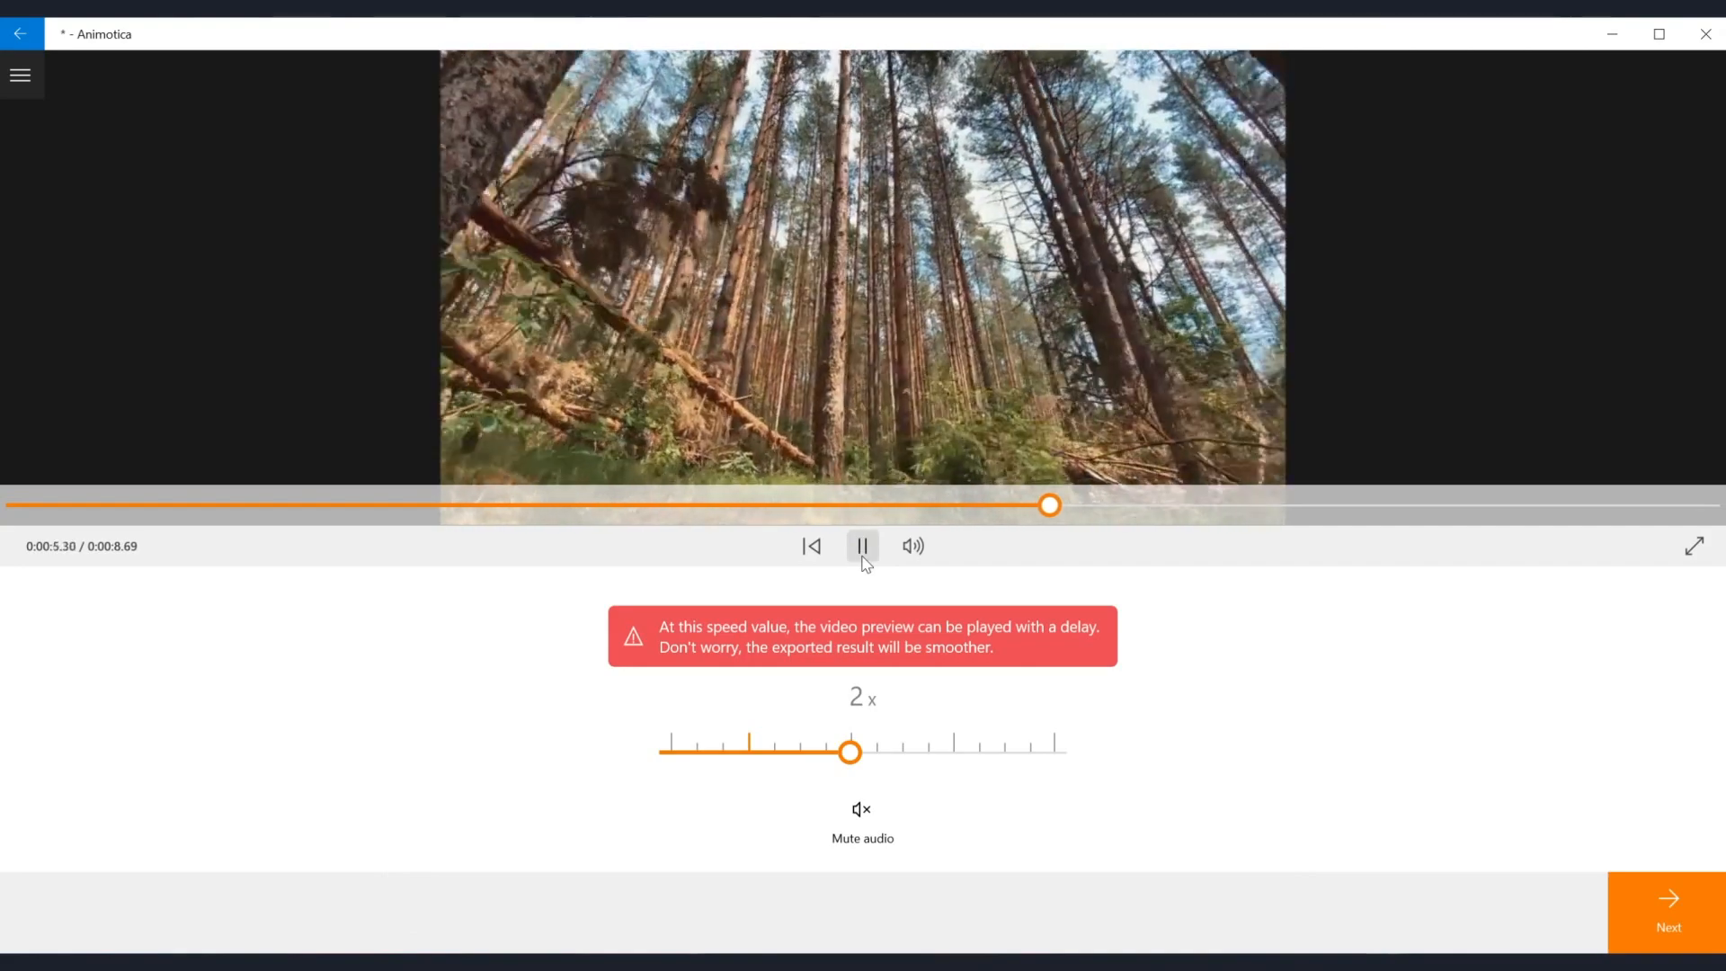
click(862, 546)
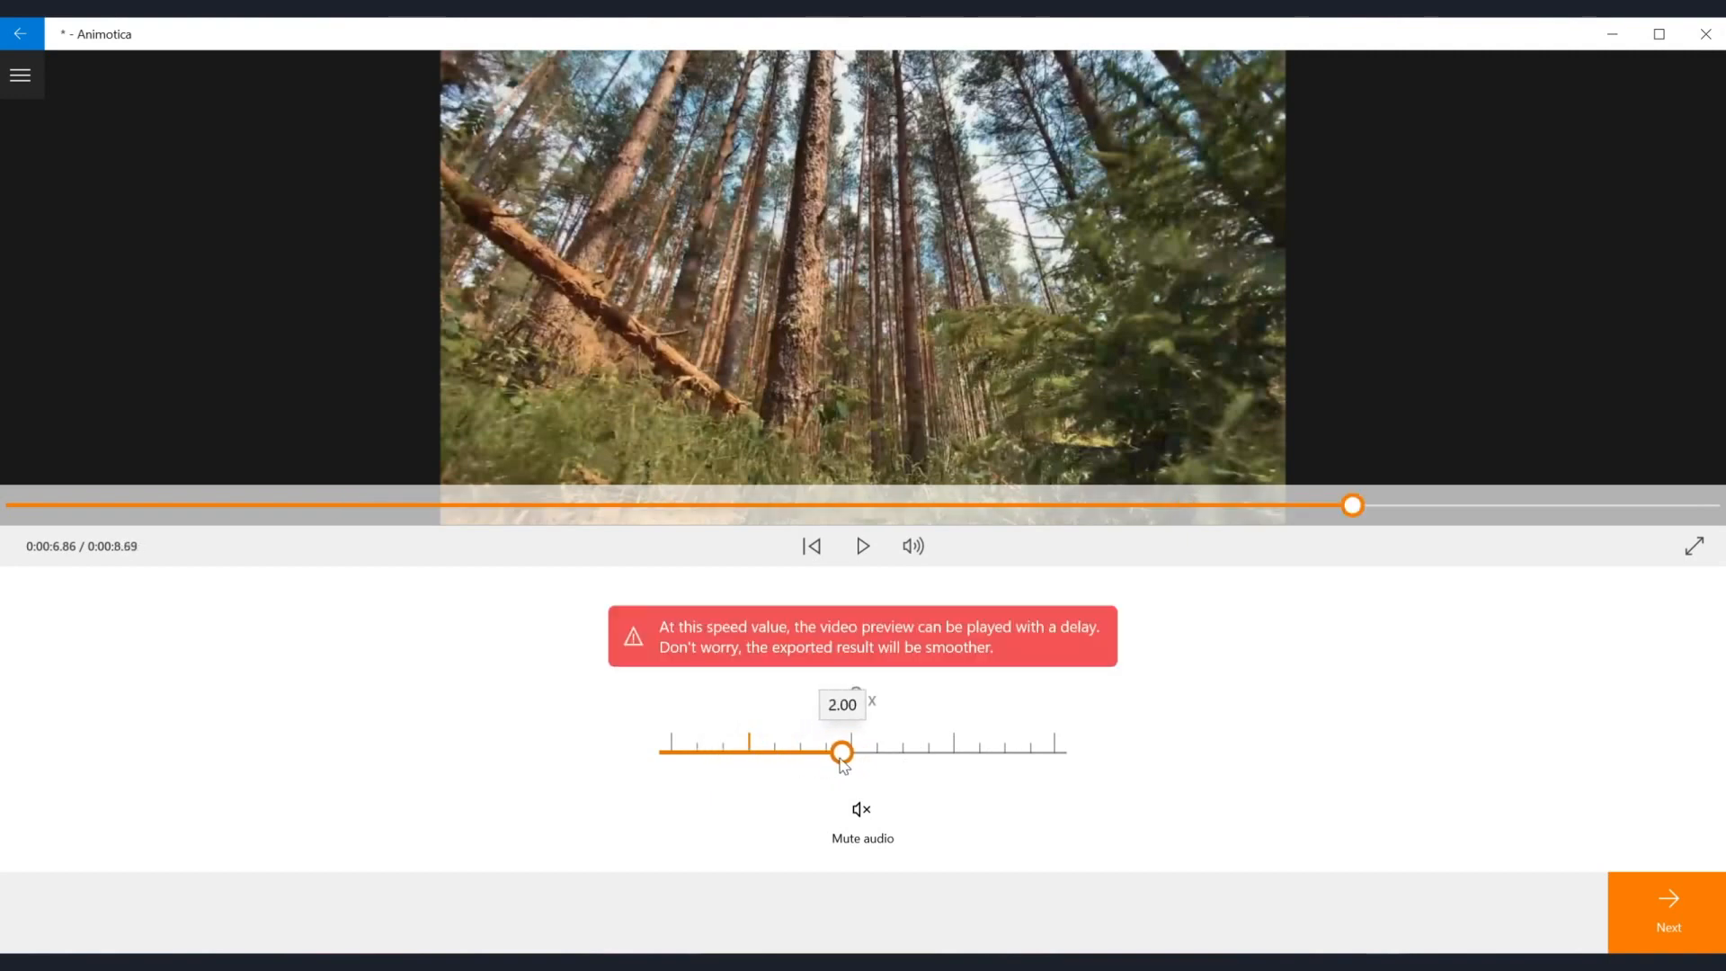
click(1668, 911)
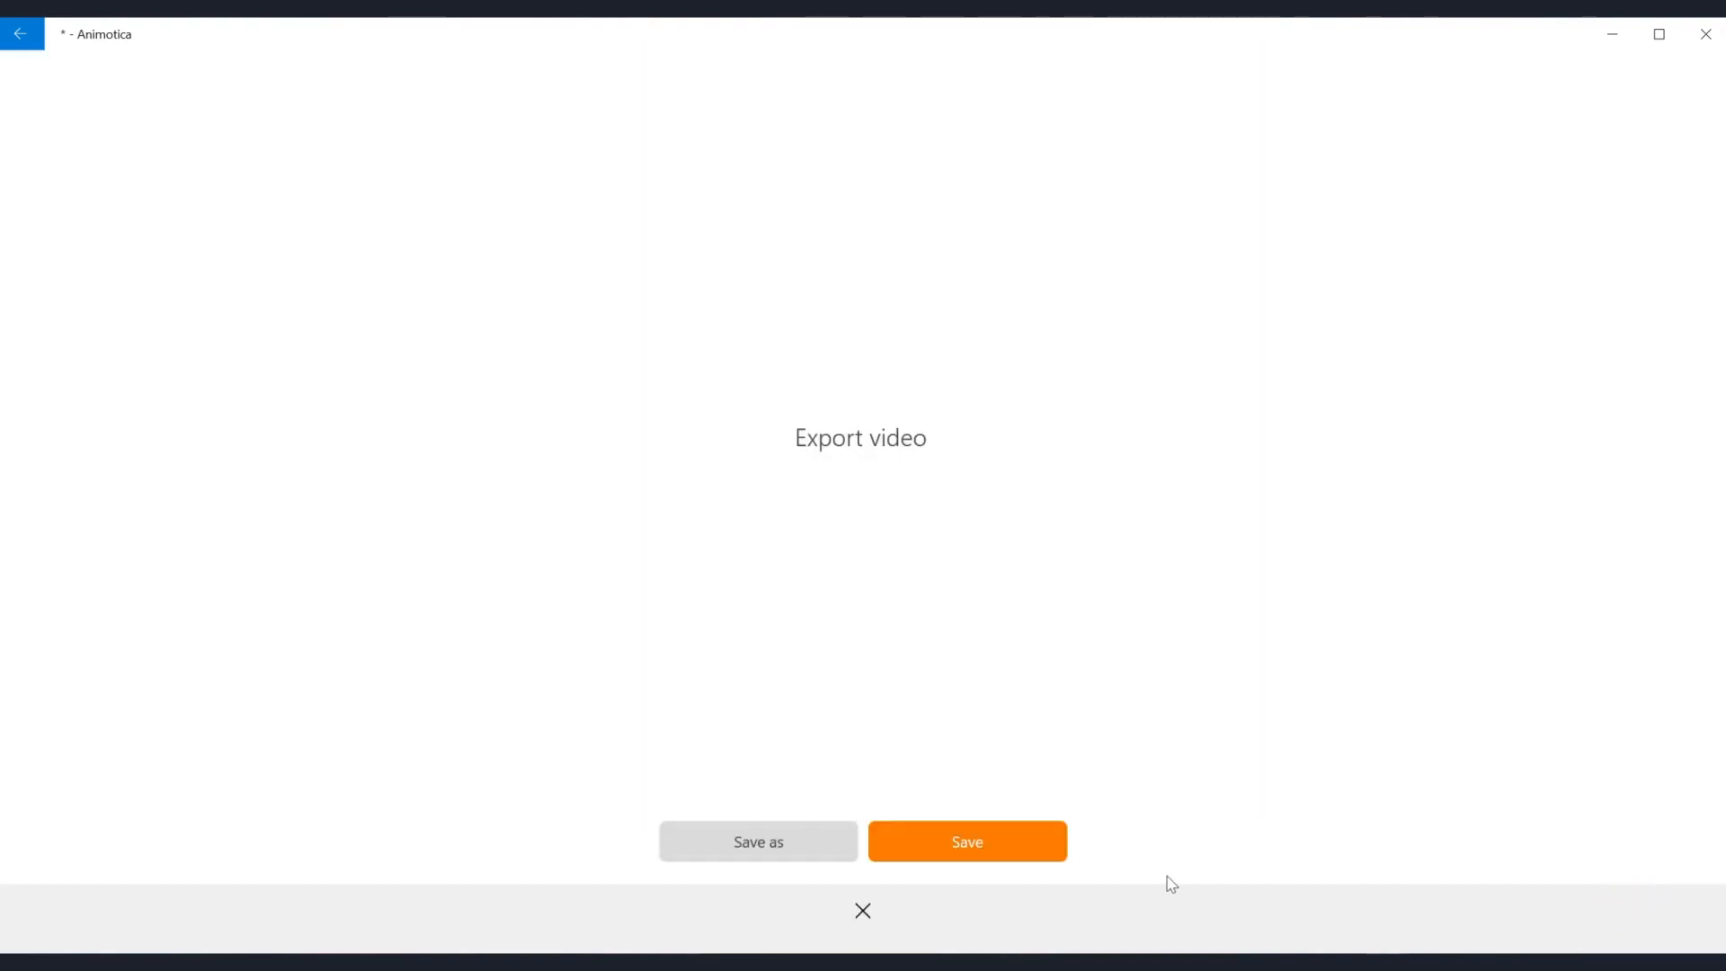
Save the 2x forest video and dismiss the Saved successfully page
click(966, 841)
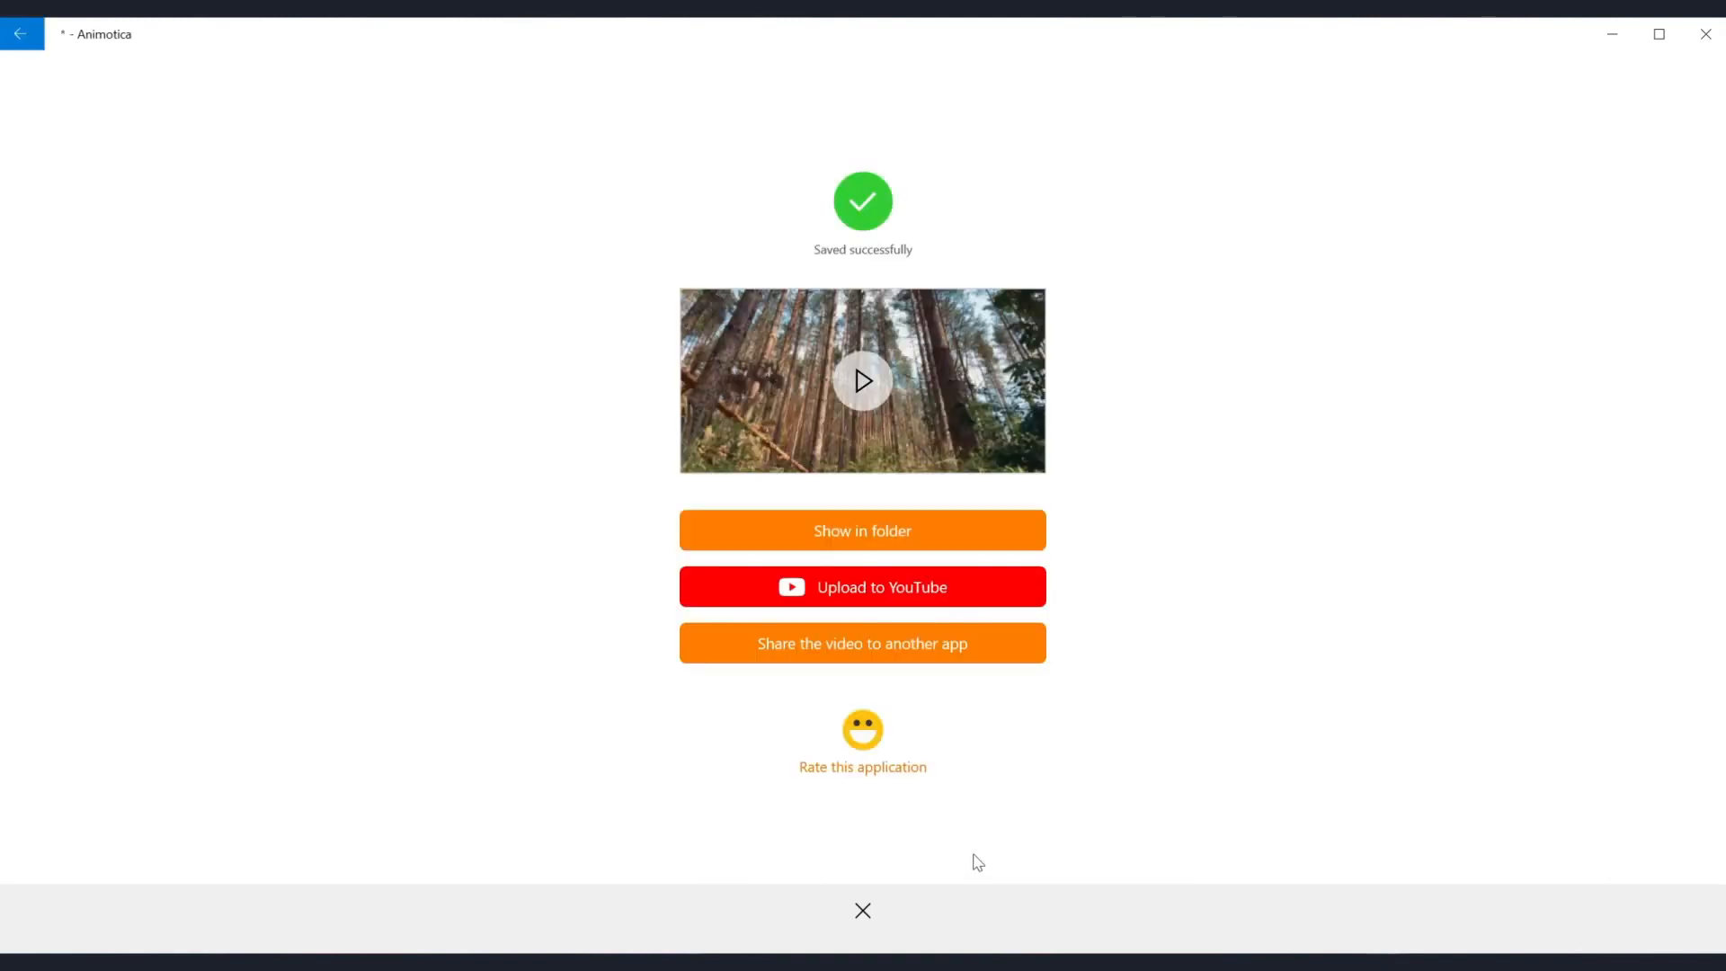
click(862, 911)
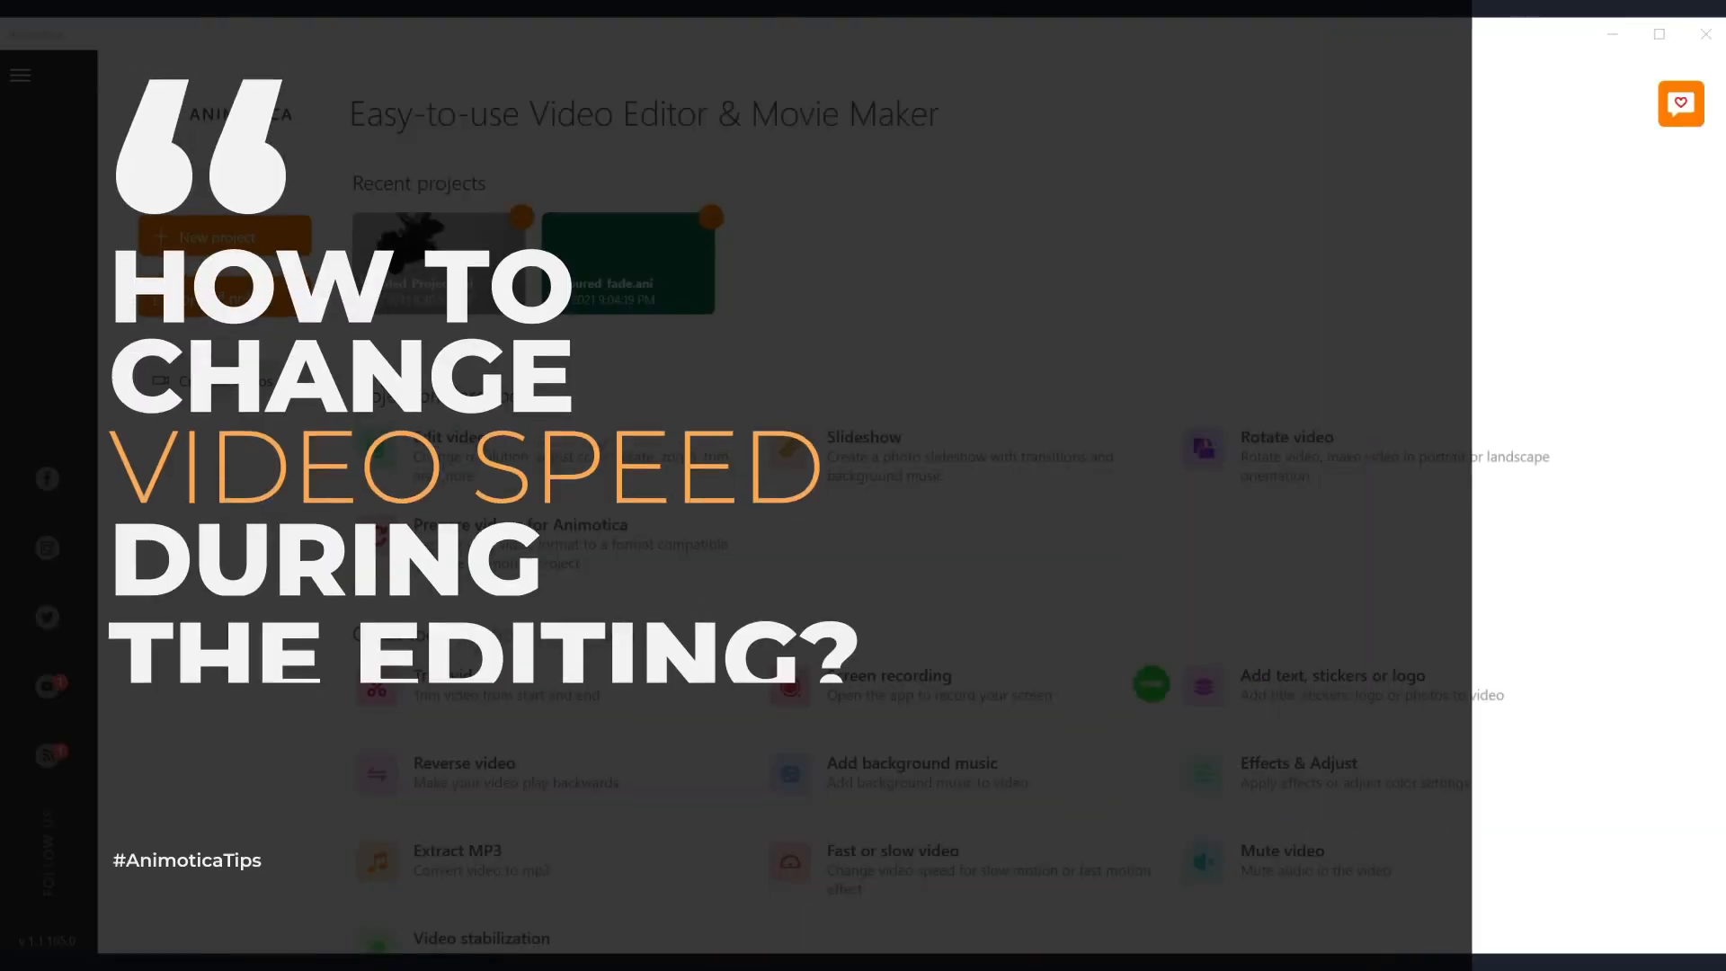
Create a new Edit video project and add the black-and-white ink-smoke clip
click(224, 237)
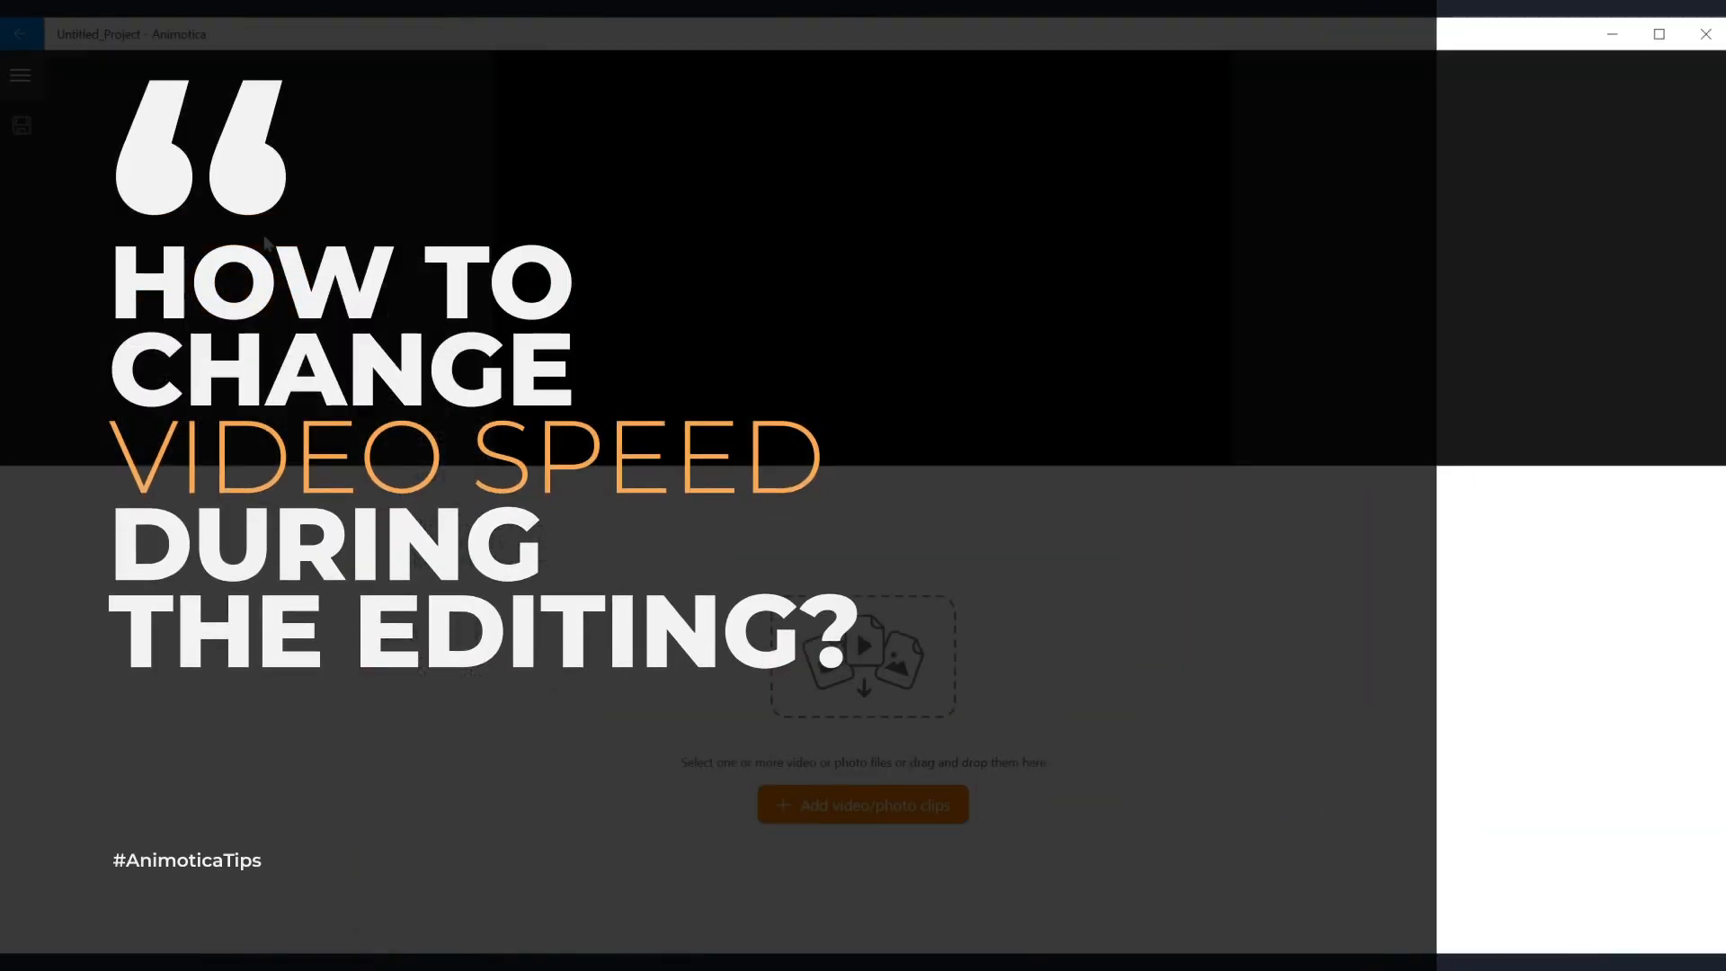
mouse_move(863, 798)
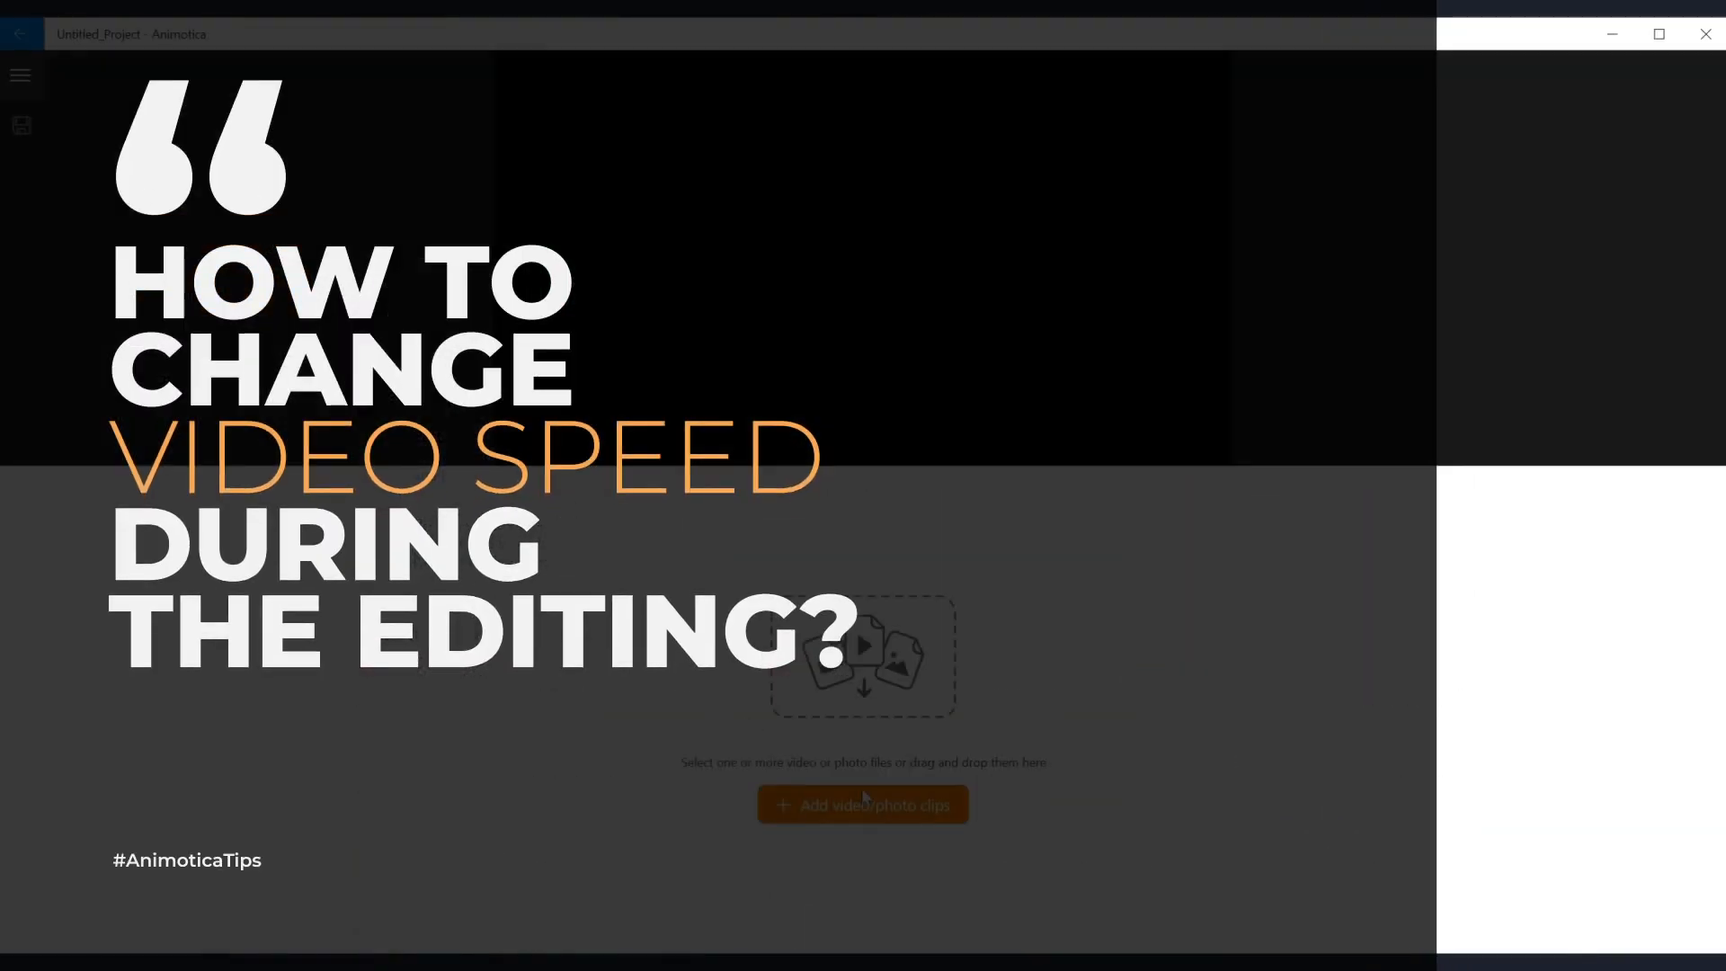
click(862, 803)
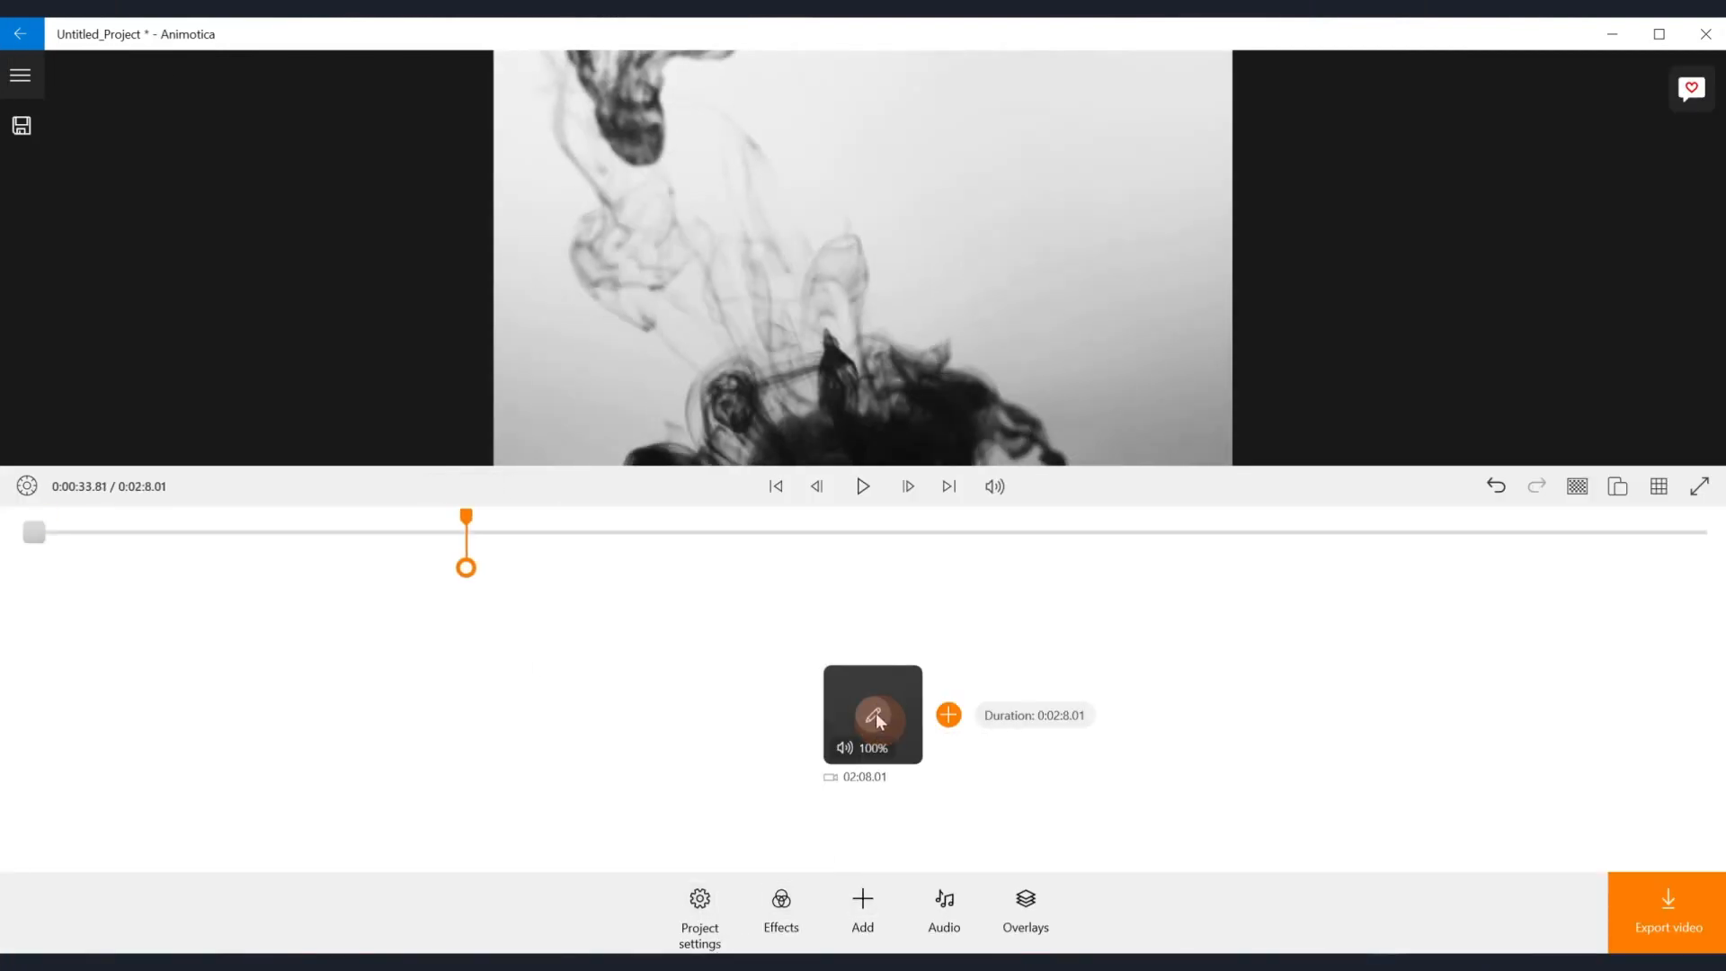
Set the ink-smoke clip to 4x speed (32 seconds) and start rendering its export
click(871, 713)
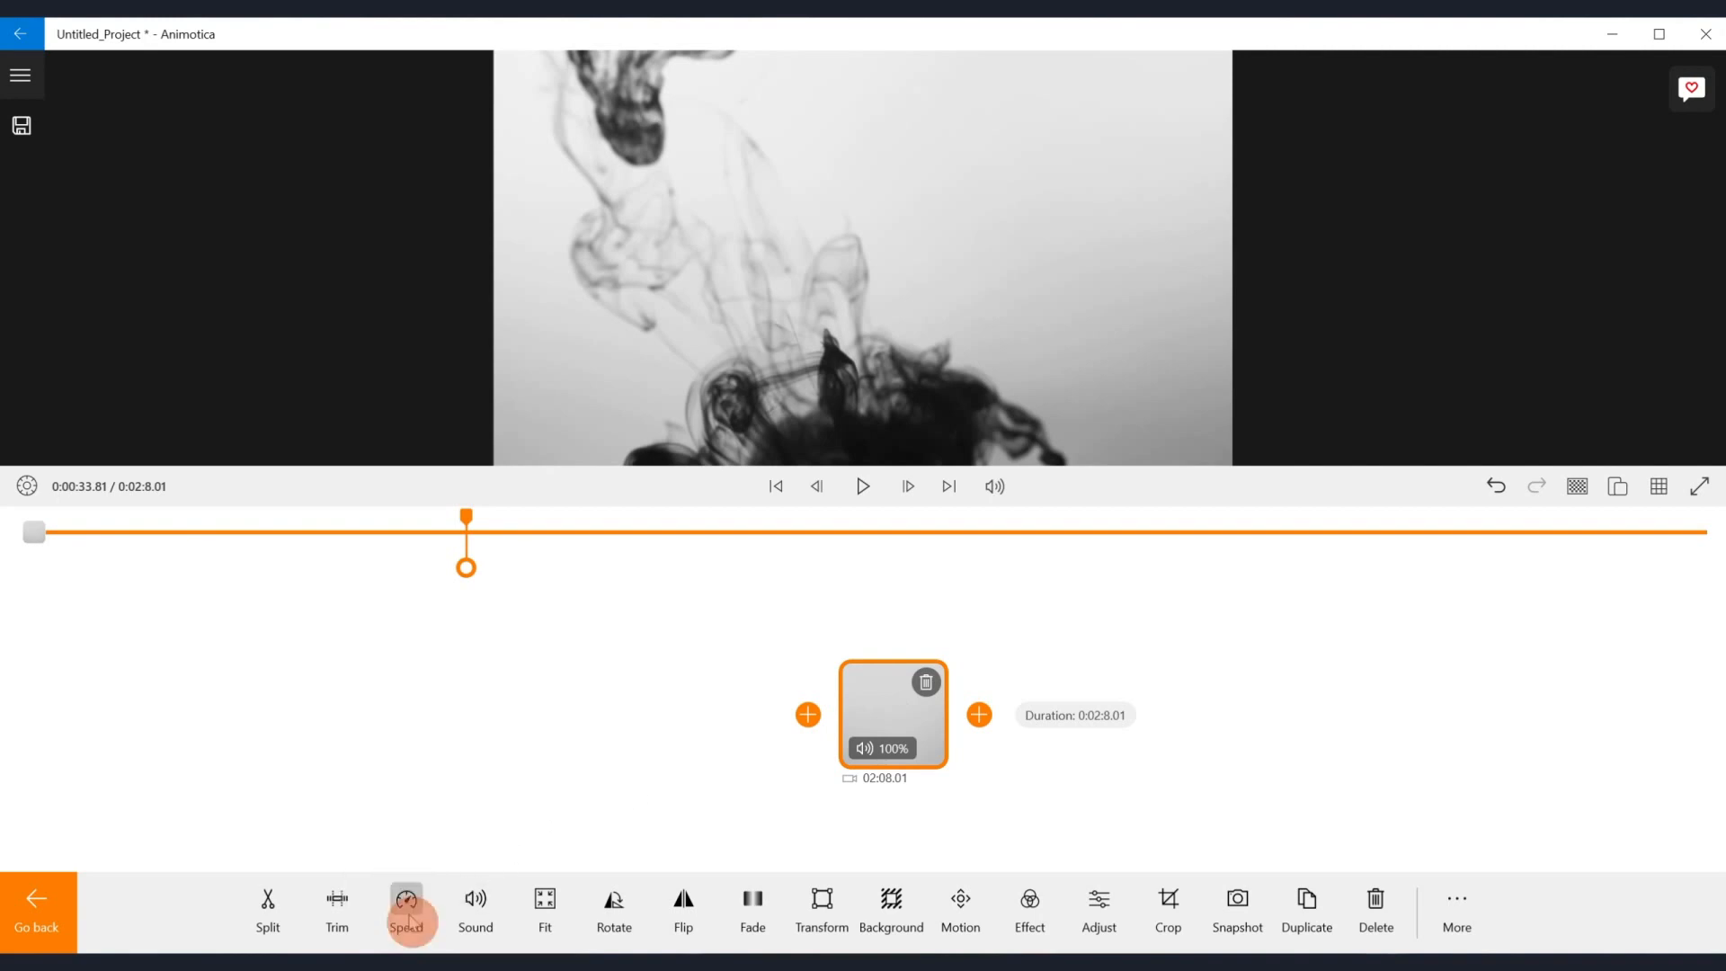
click(405, 908)
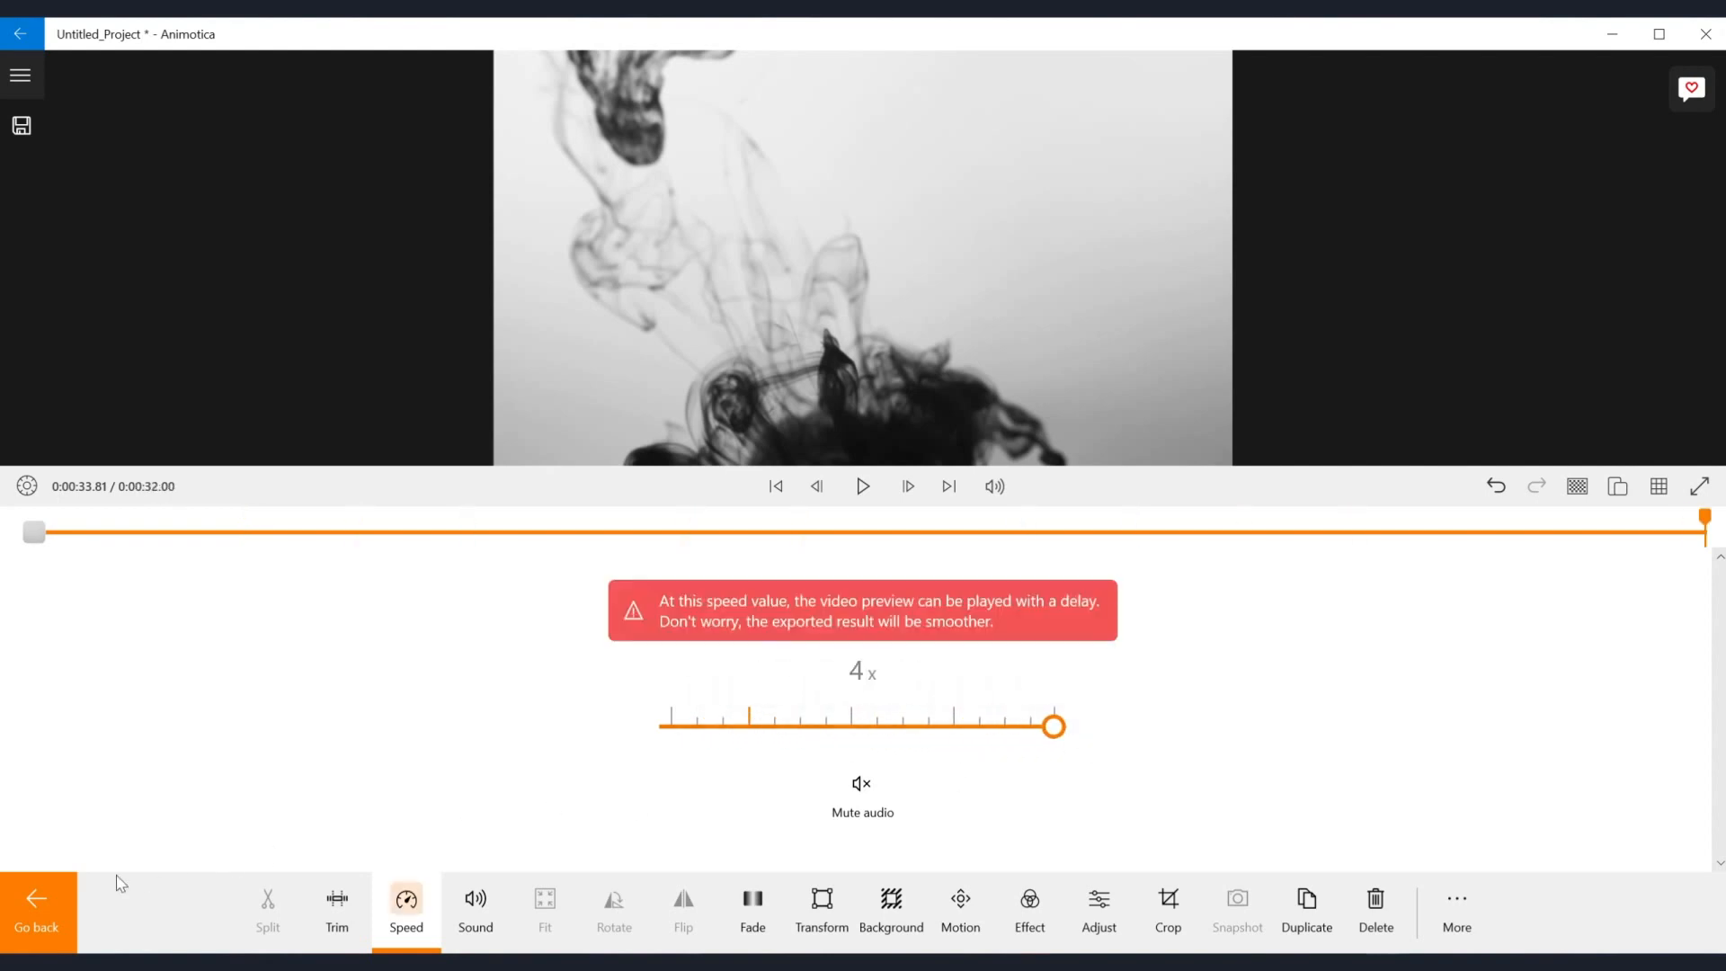
click(36, 913)
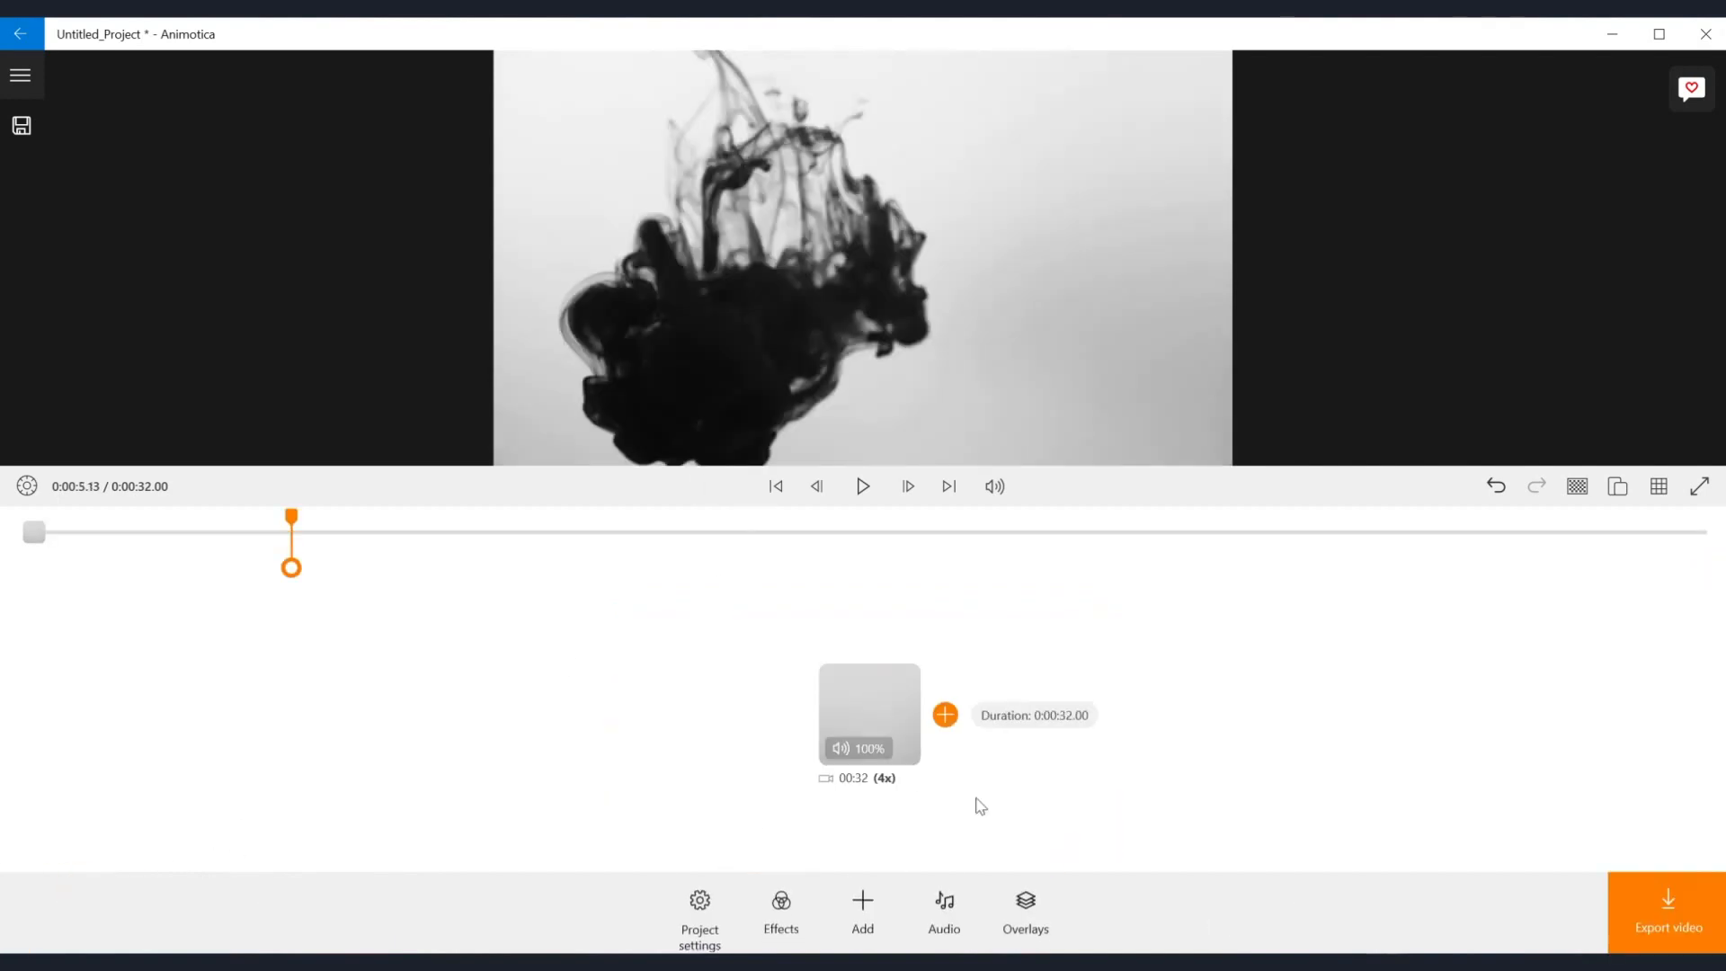
click(1666, 912)
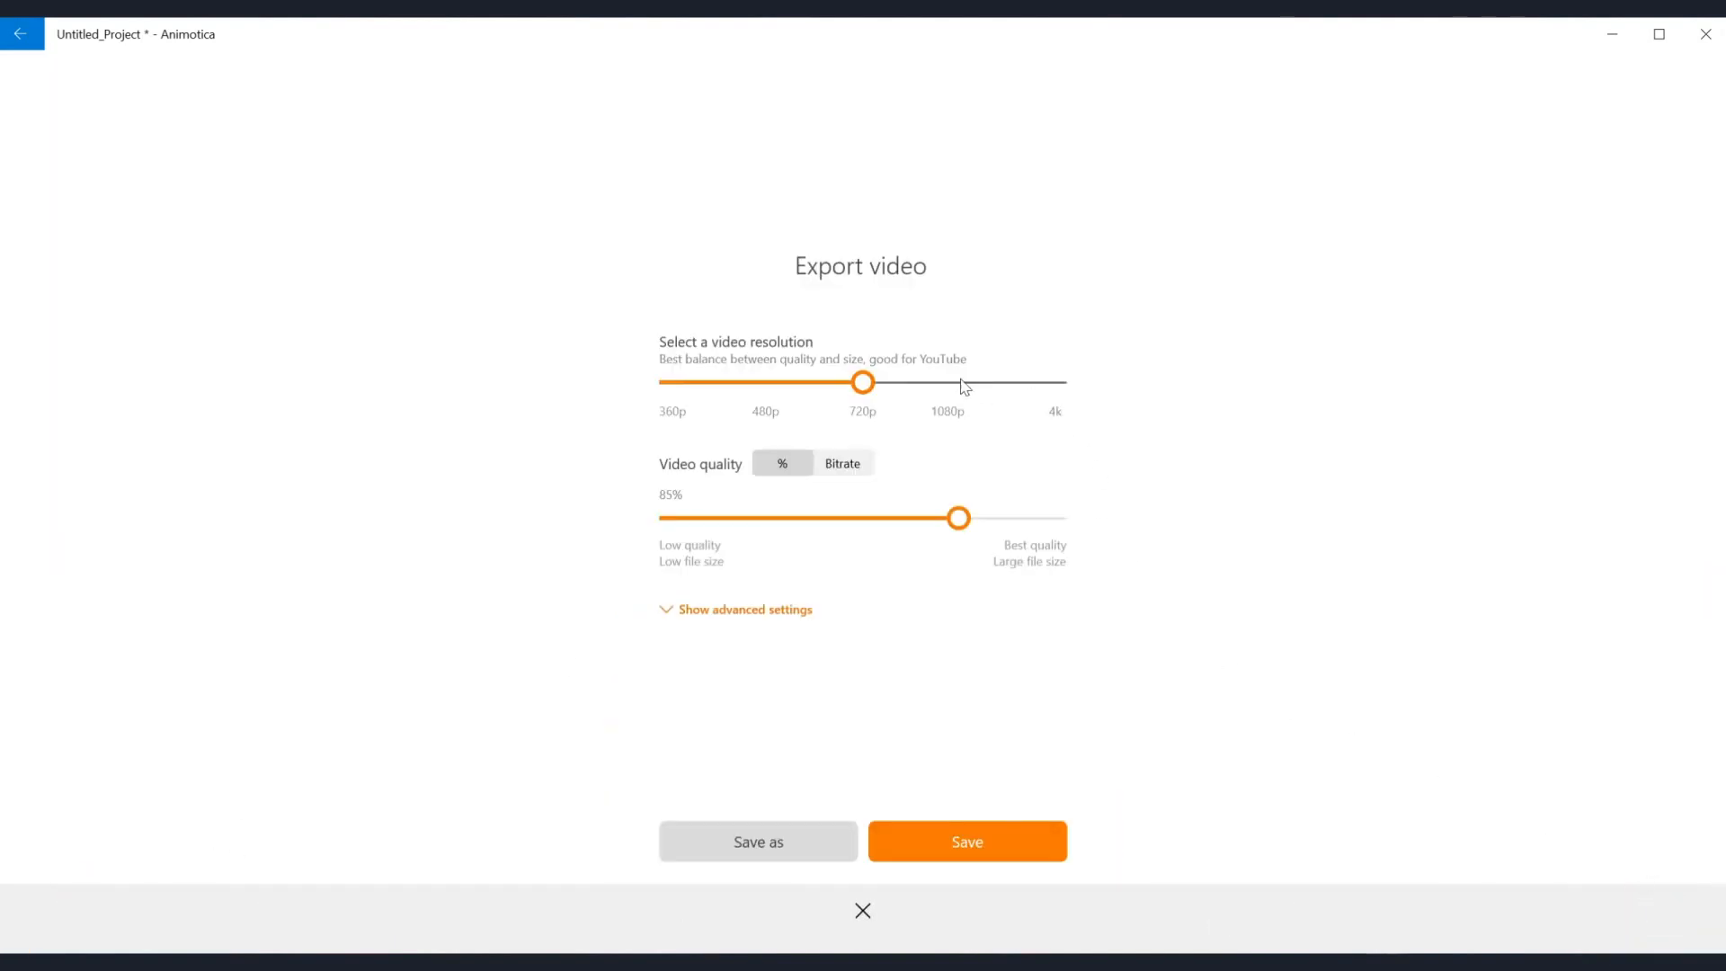
click(965, 841)
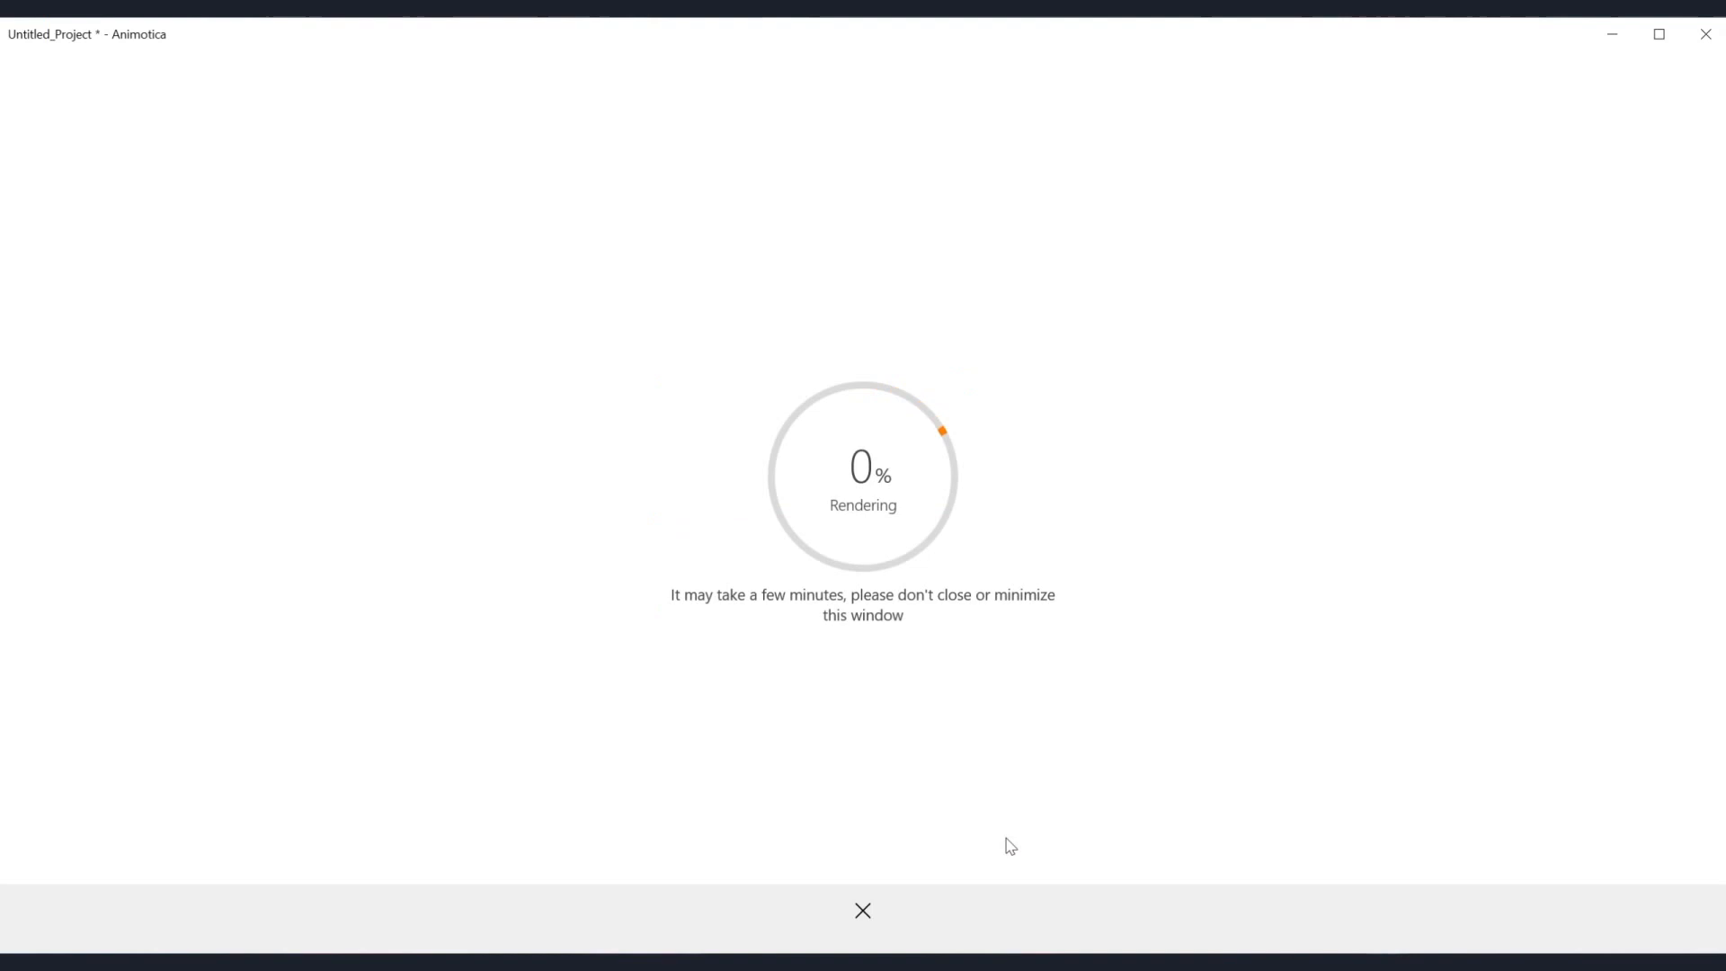